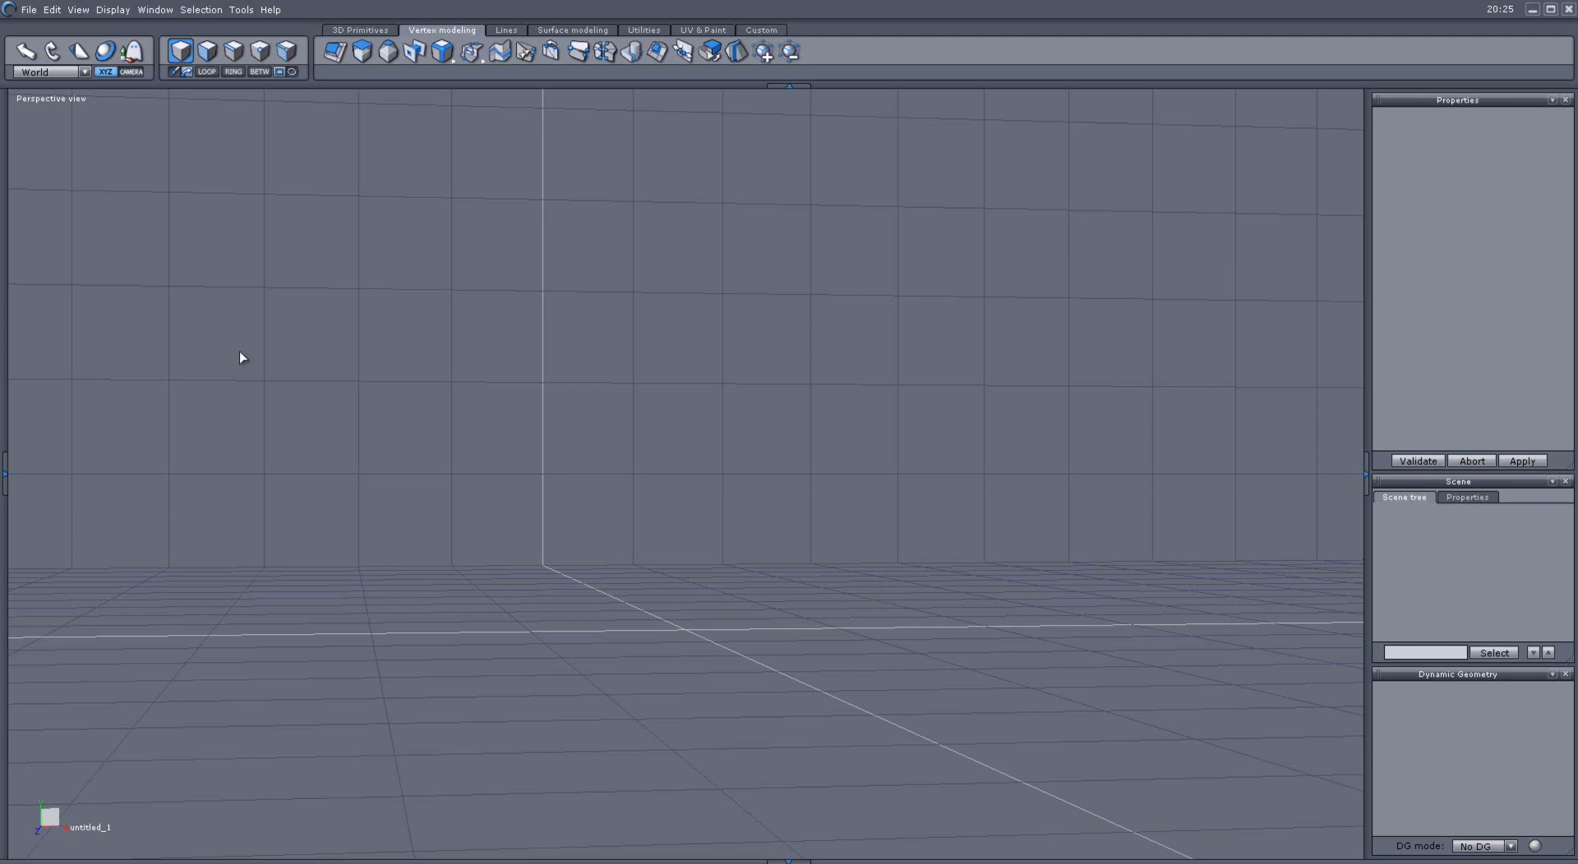
{"action": "mouse_move", "coordinate": [267, 271]}
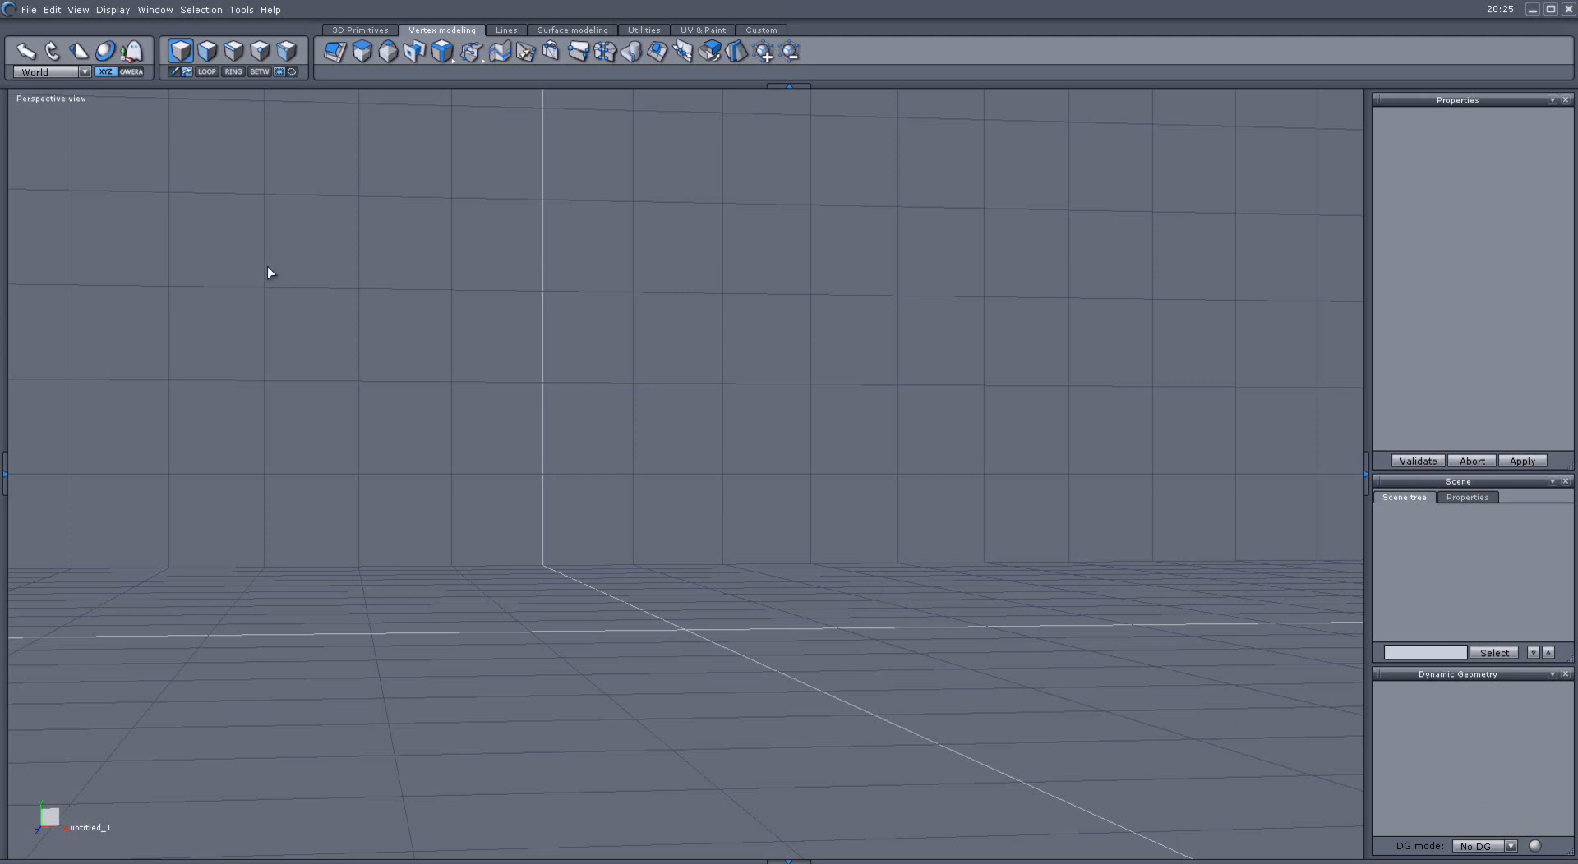
- Reveal the File menu commands in the empty Hexagon scene
{"action": "left_click", "coordinate": [28, 10]}
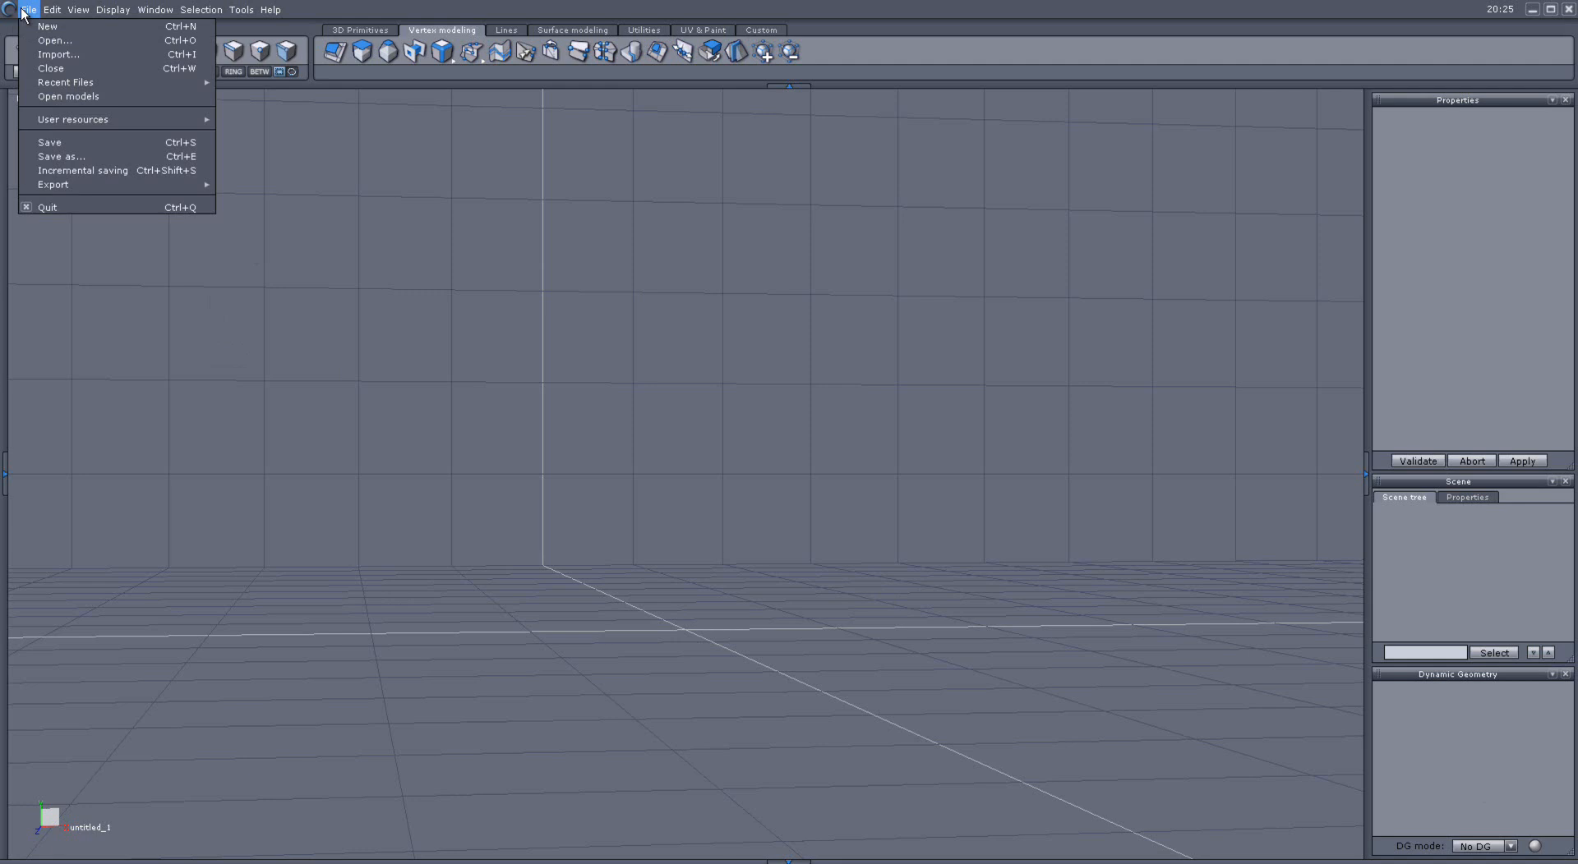
{"action": "mouse_move", "coordinate": [57, 55]}
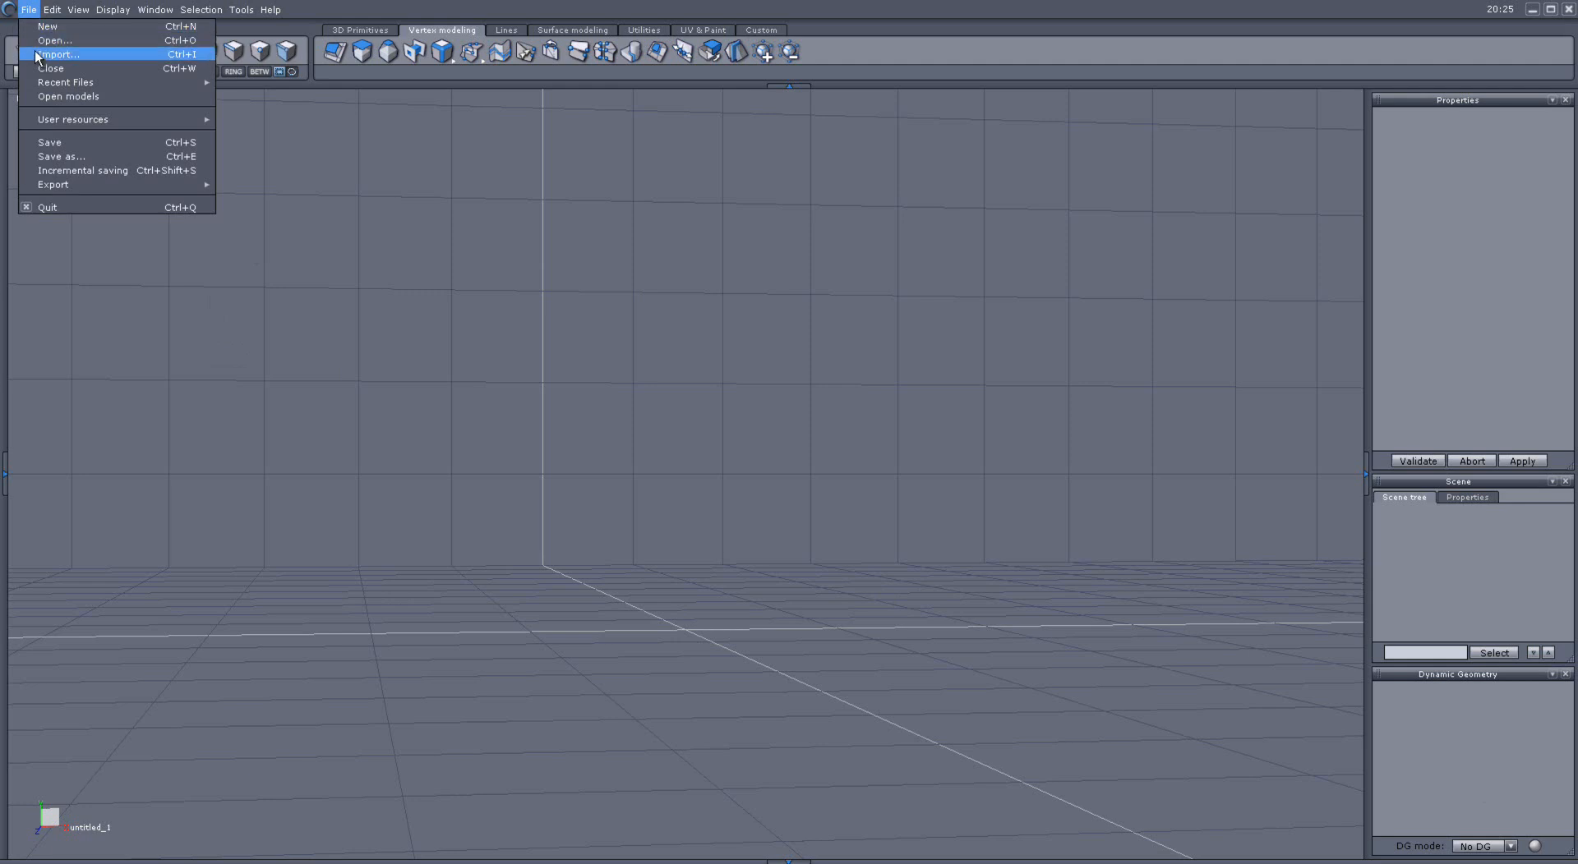
- Import Untitled-1.ai so the tribal logo outline appears as curves on the ground grid
{"action": "left_click", "coordinate": [58, 54]}
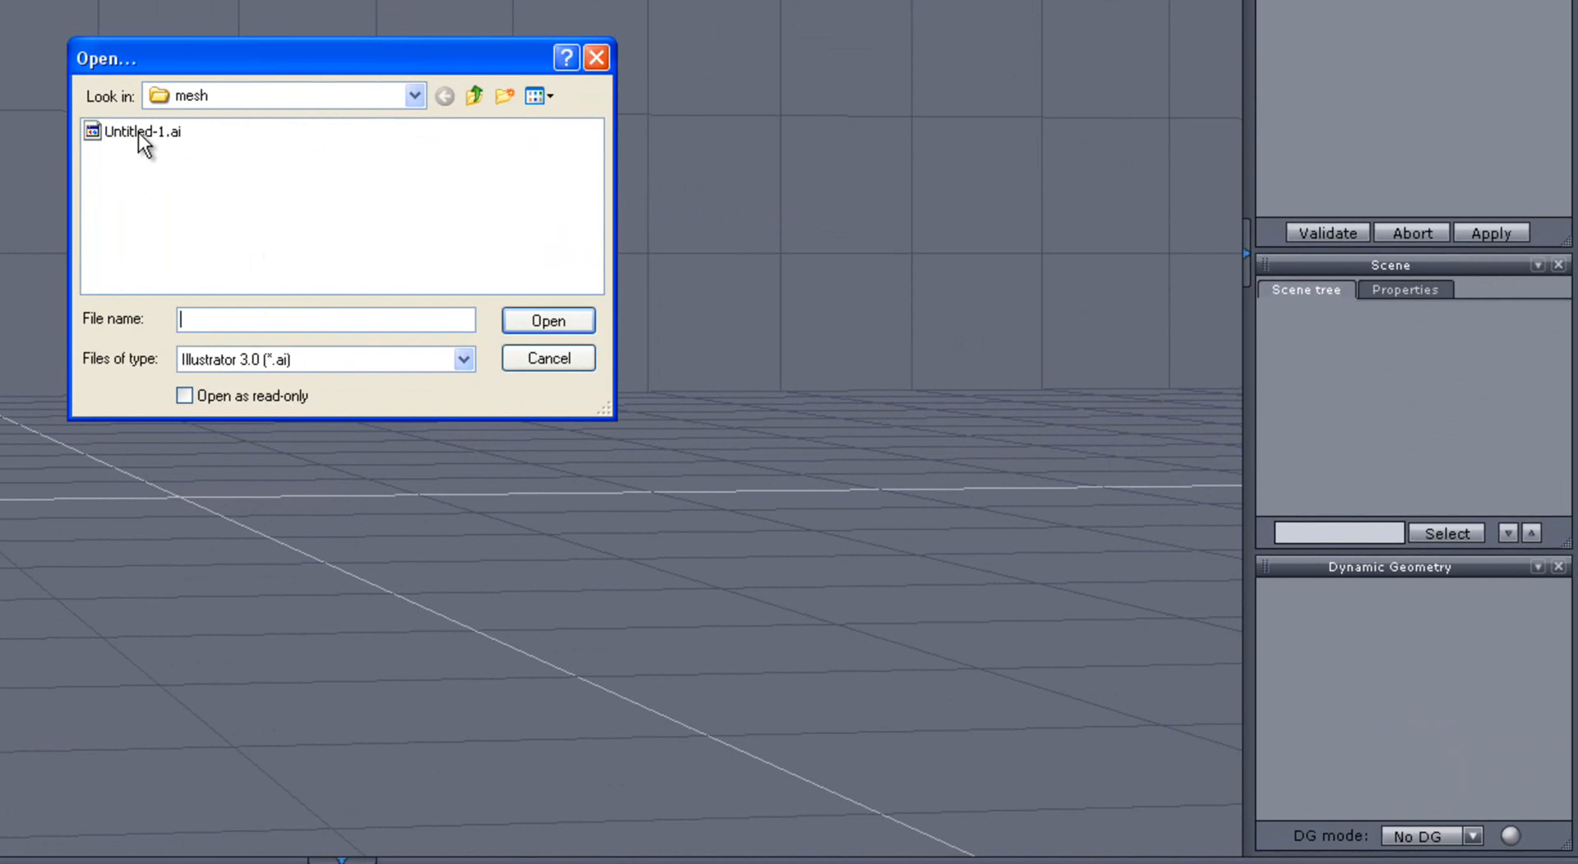
{"action": "left_click", "coordinate": [141, 131]}
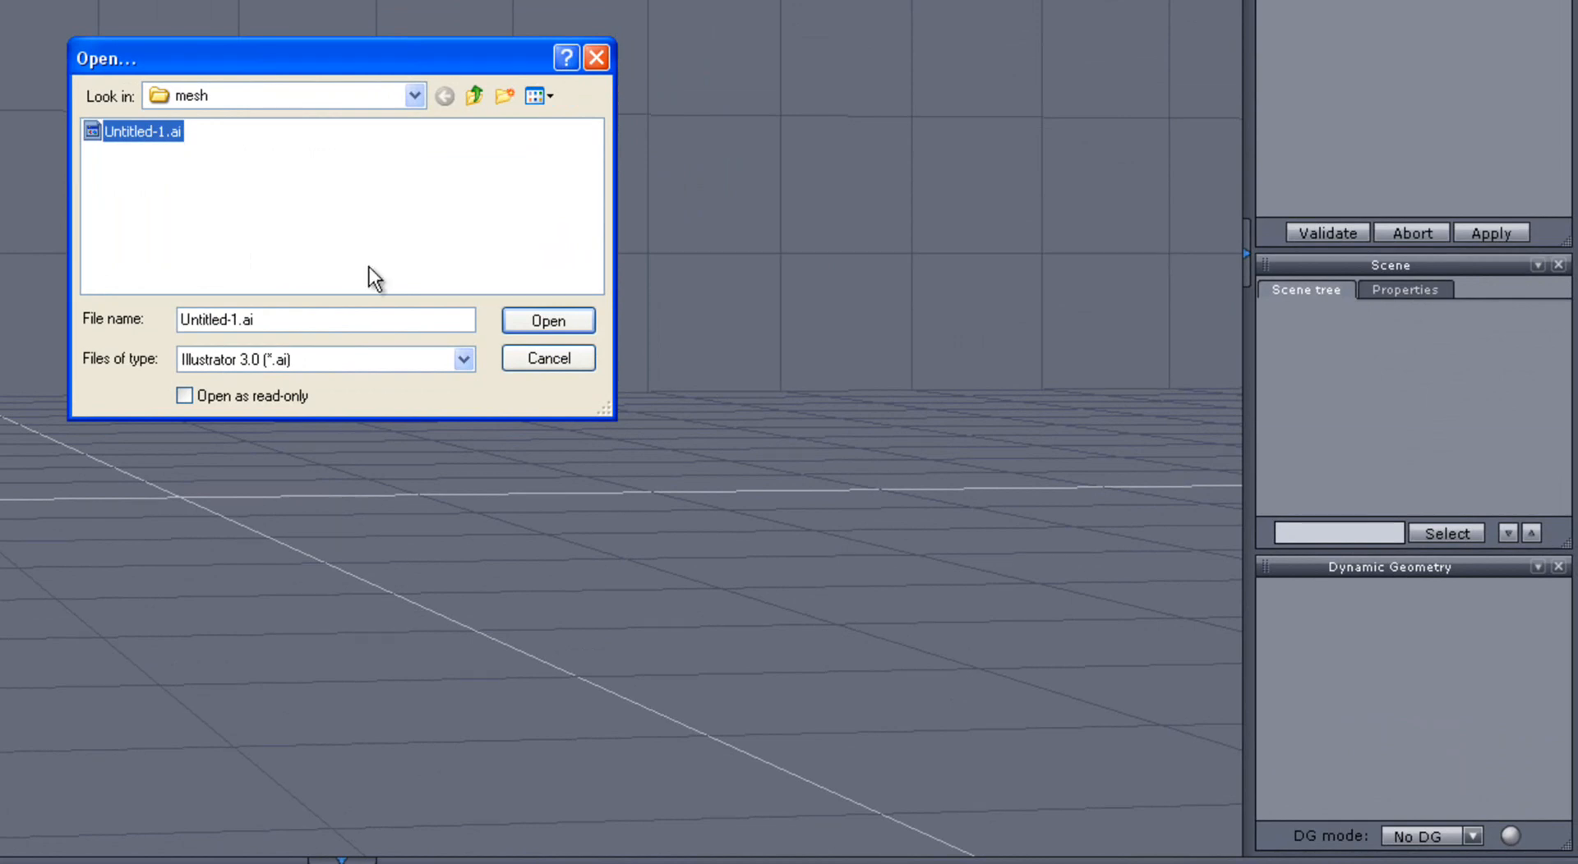
{"action": "left_click", "coordinate": [547, 320]}
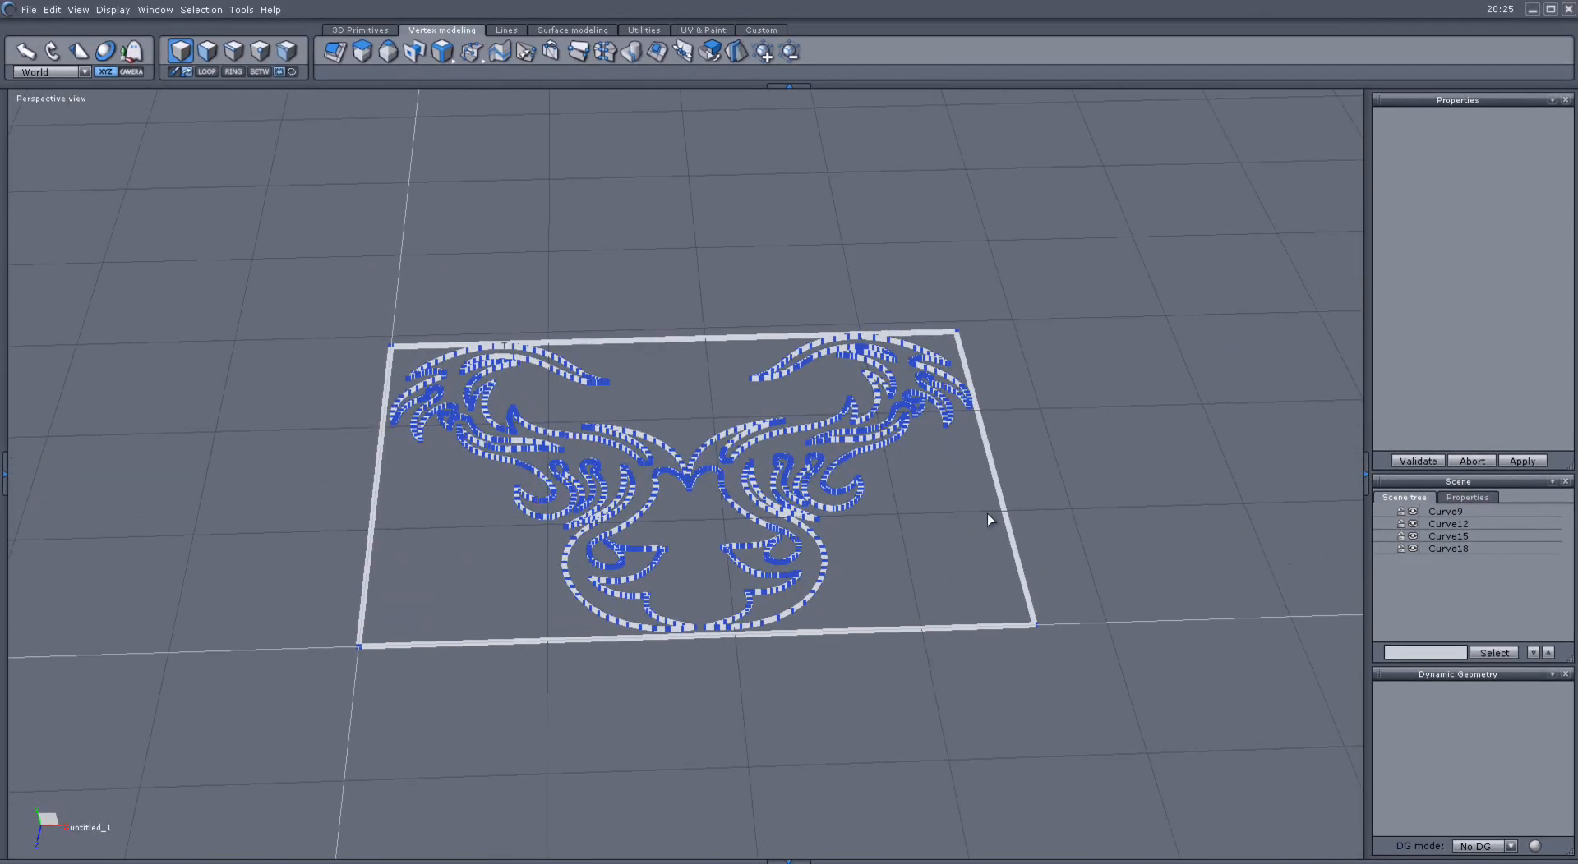
- Delete the frame Curve9 and extras Curve12, Curve18, leaving the Curve15 logo outline selected
{"action": "left_click", "coordinate": [1446, 511]}
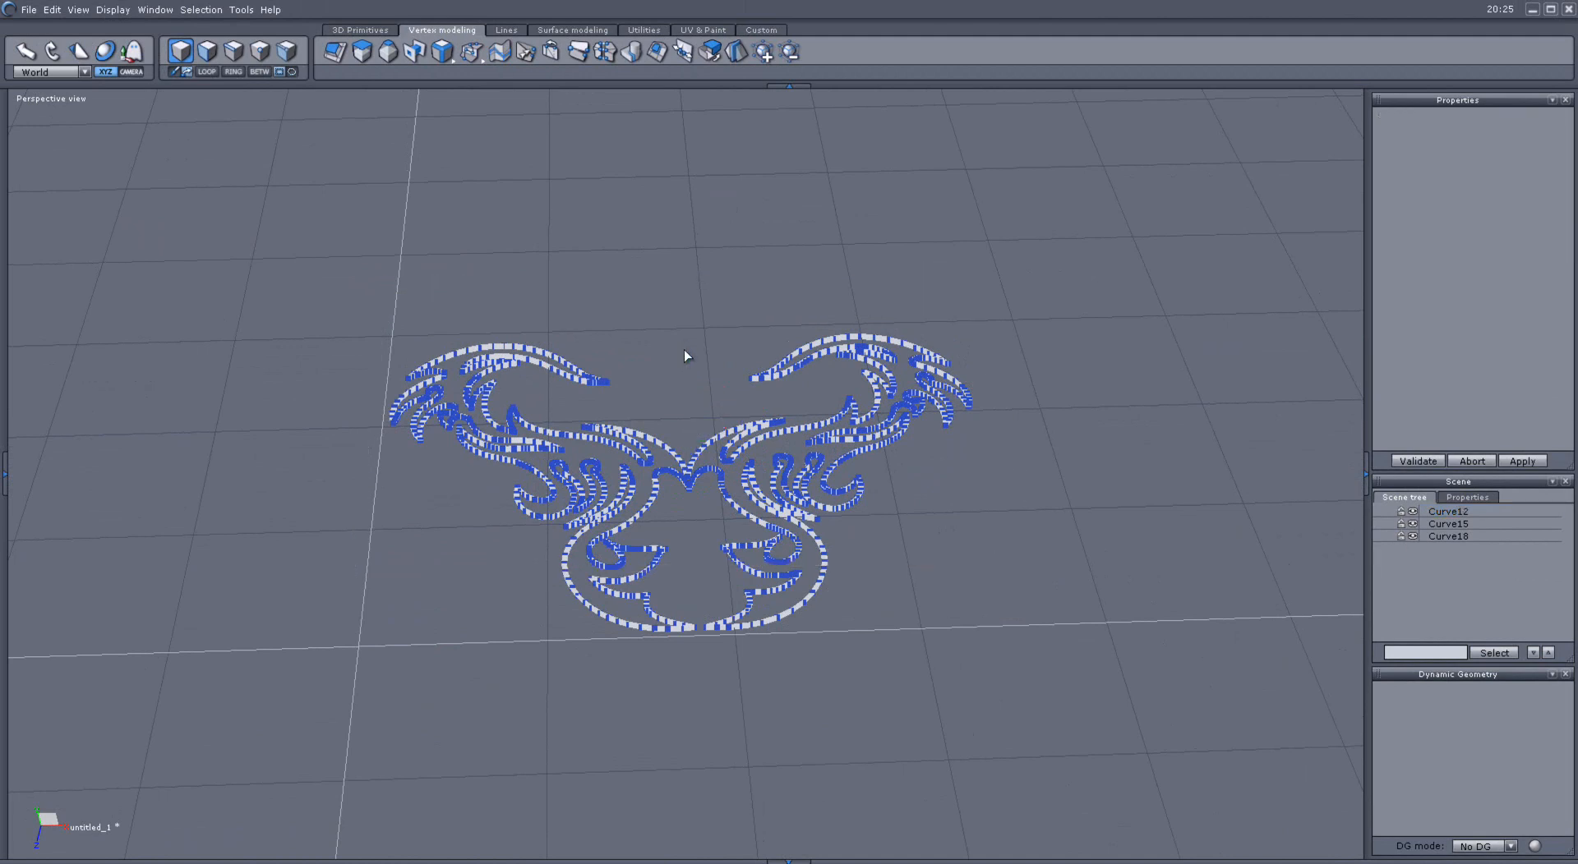
{"action": "left_click", "coordinate": [1448, 511]}
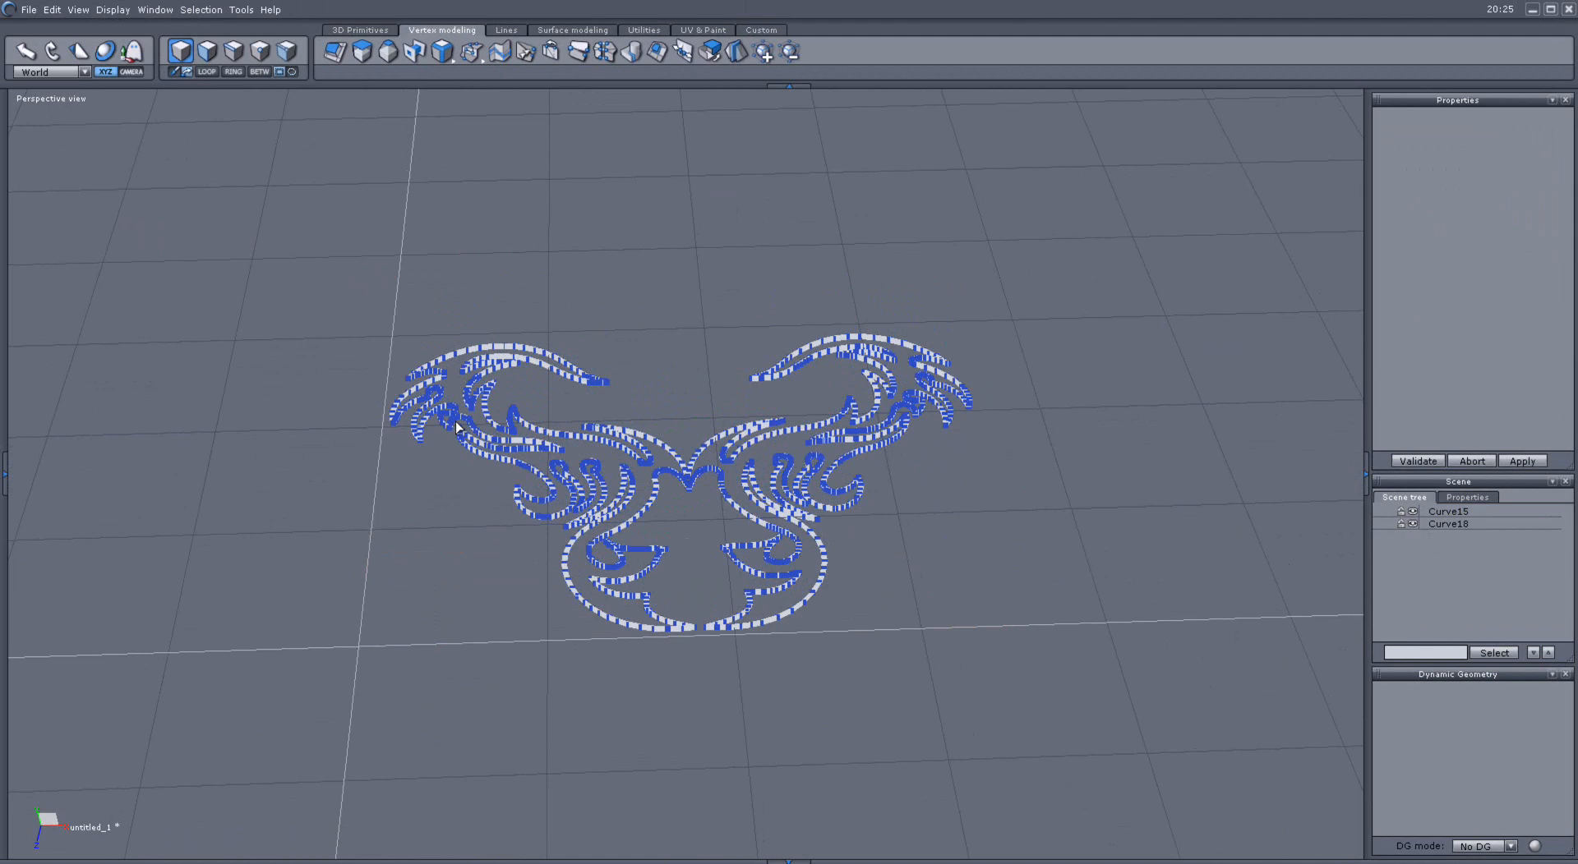
{"action": "left_click", "coordinate": [1446, 511]}
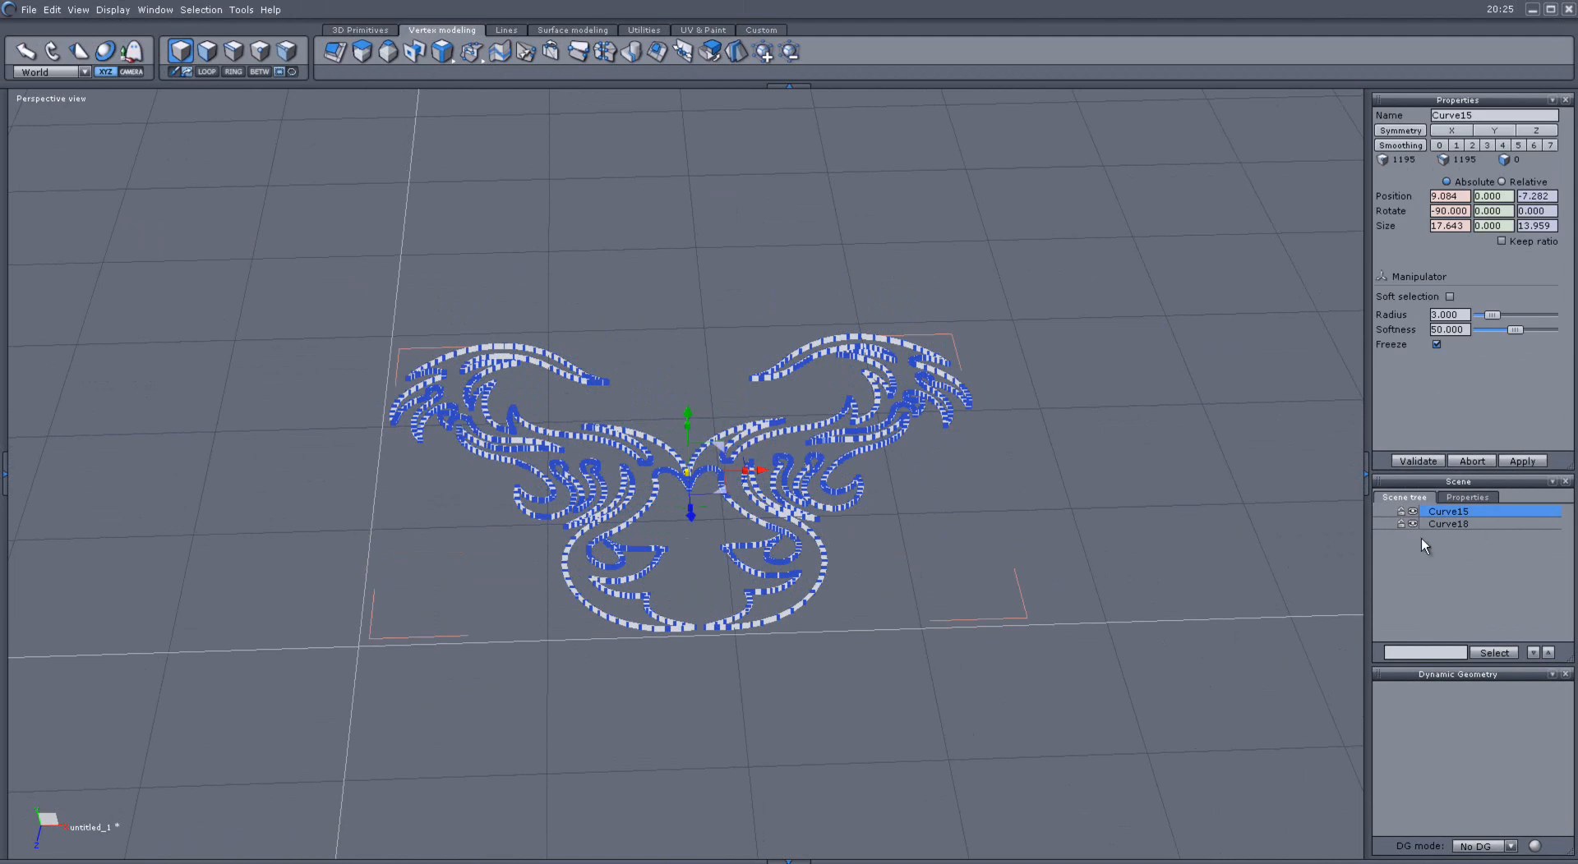
{"action": "left_click", "coordinate": [1449, 522]}
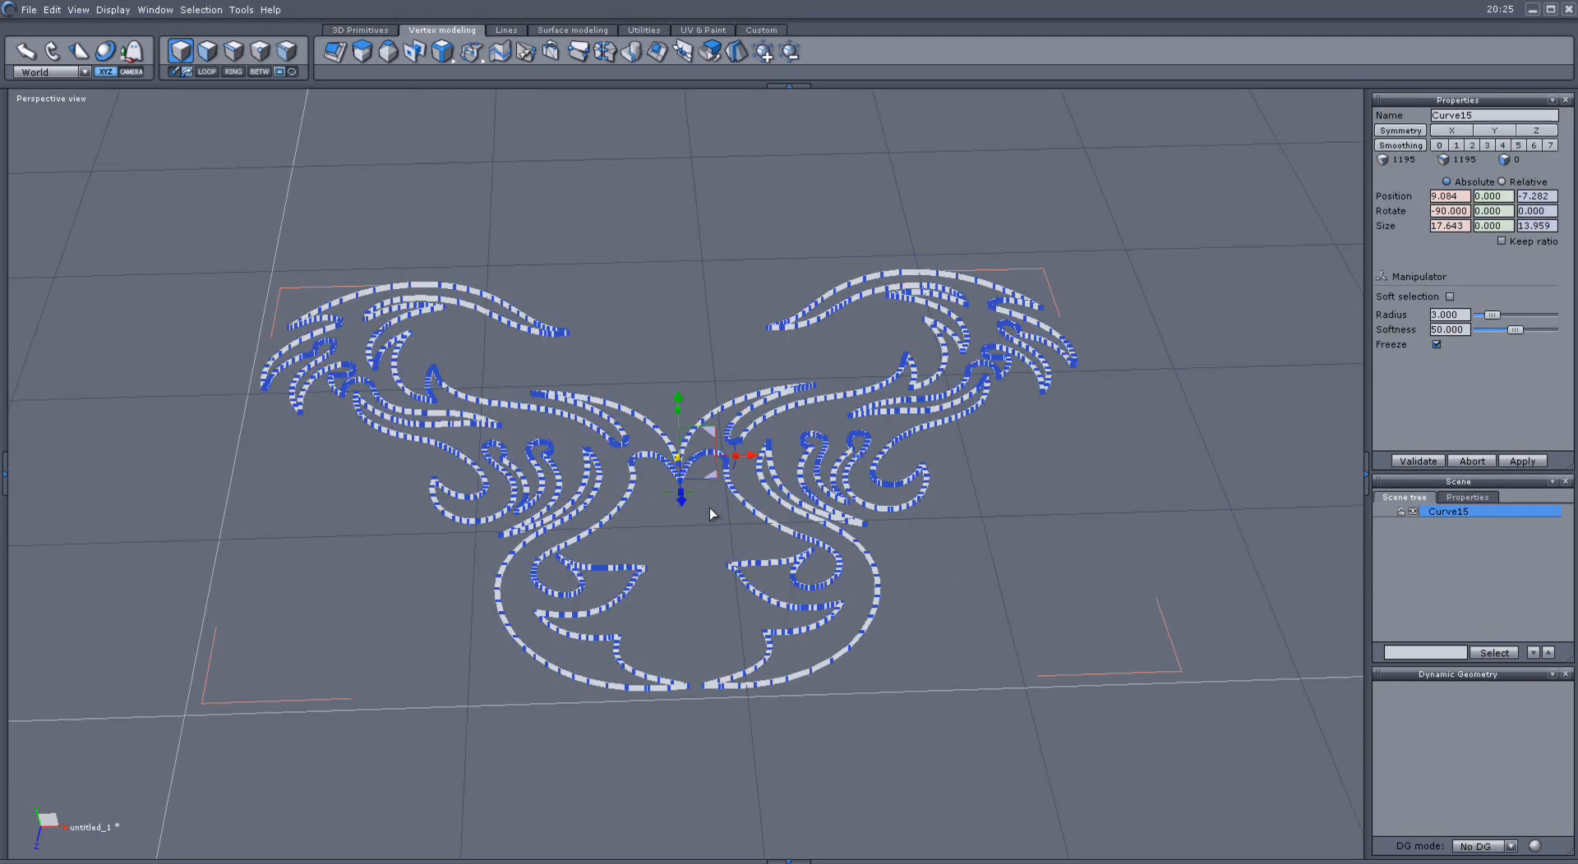
{"action": "mouse_move", "coordinate": [361, 51]}
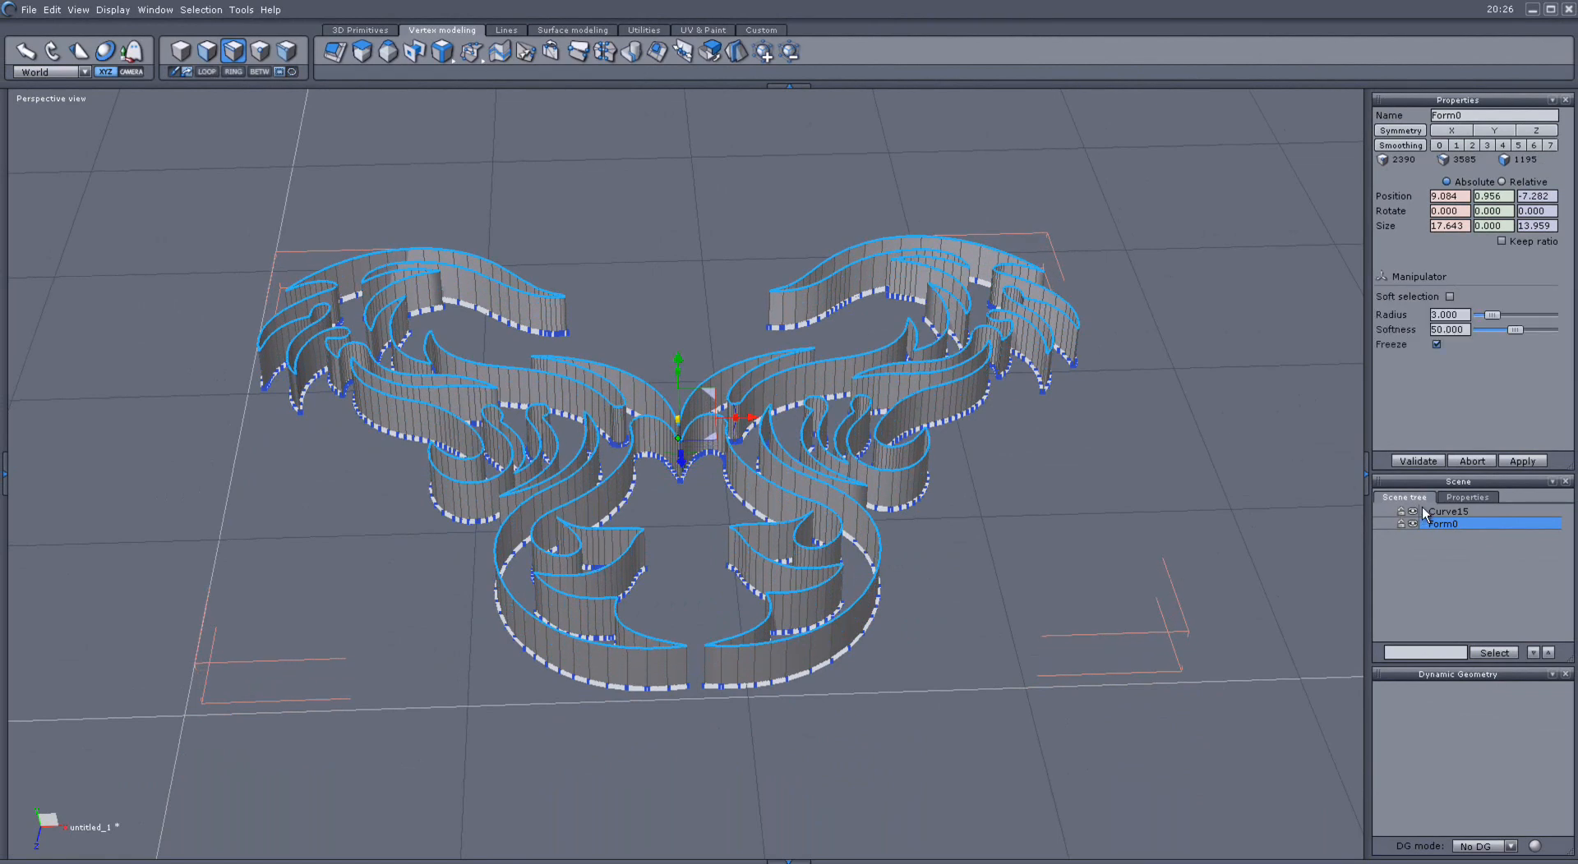
- Delete the leftover Curve15 source curve, keeping only the extruded Form0
{"action": "left_click", "coordinate": [1445, 511]}
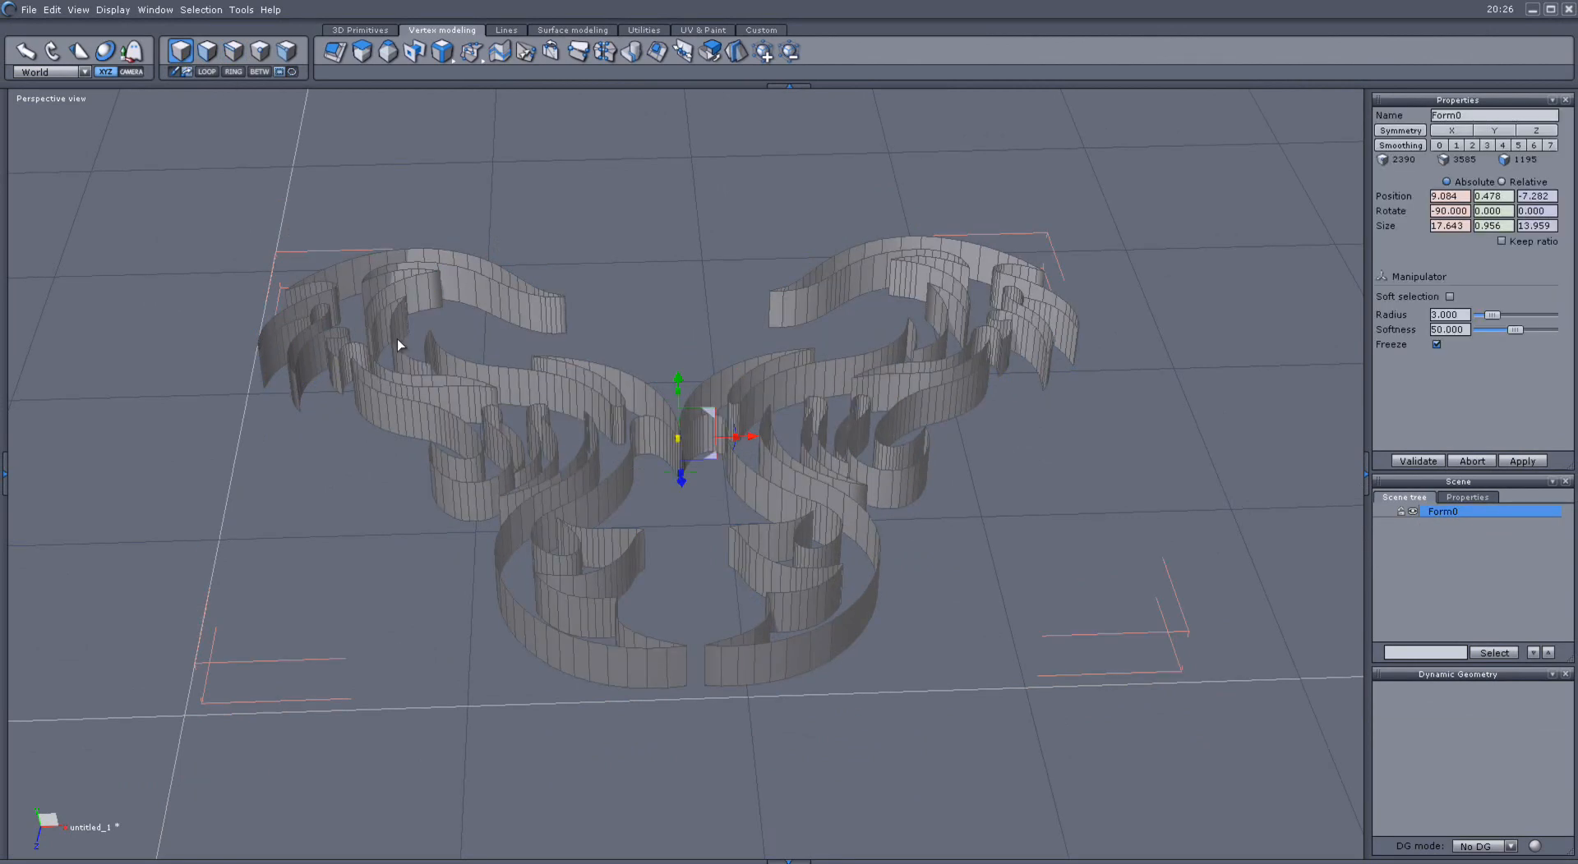
{"action": "mouse_move", "coordinate": [659, 51]}
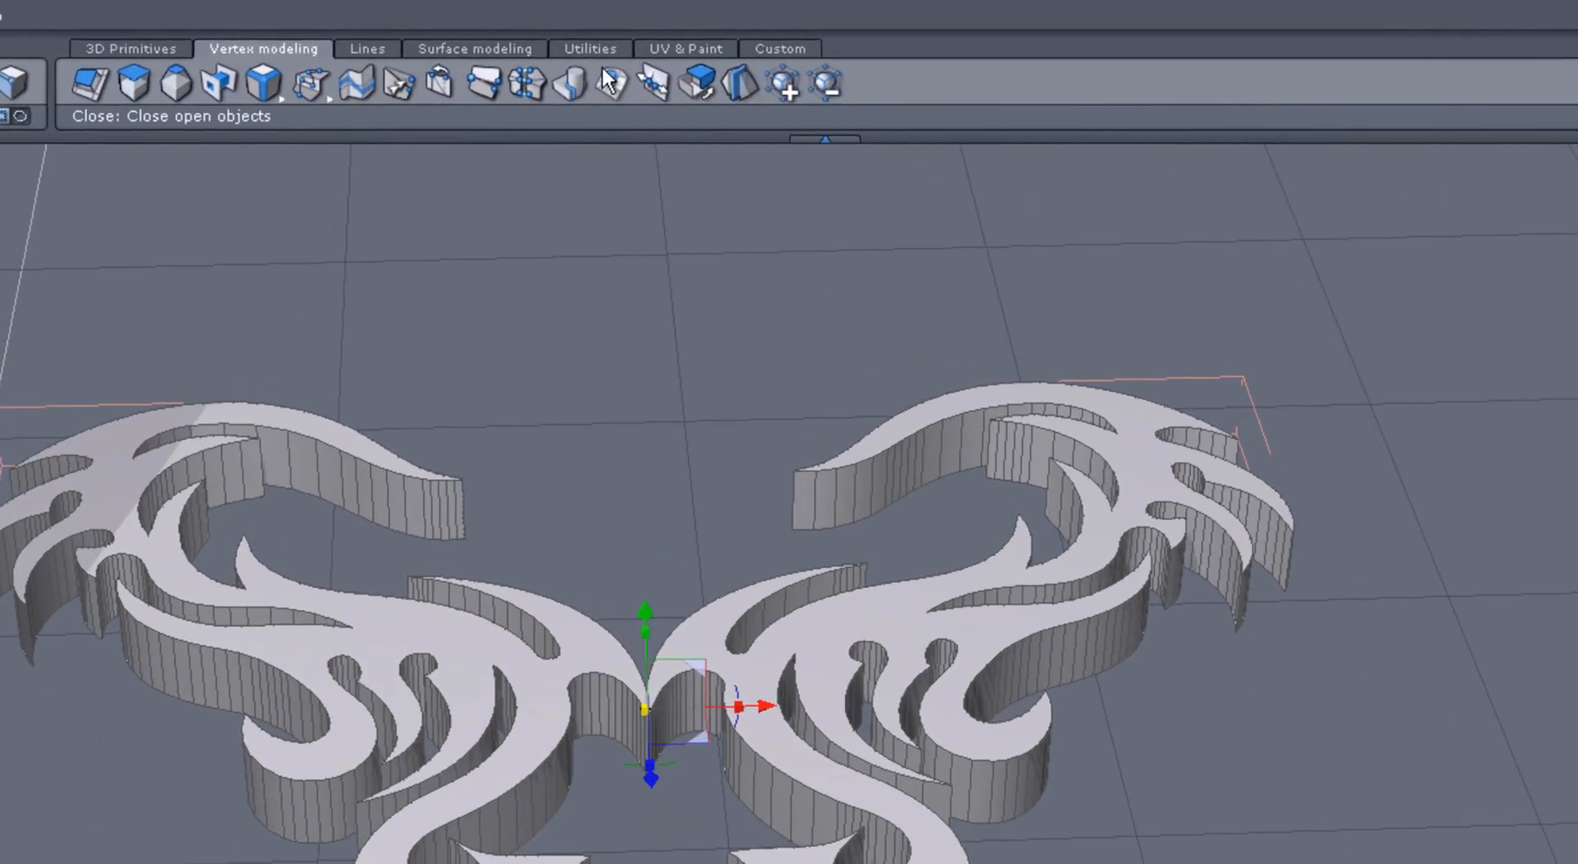
- Decimate the logo mesh, raising the Level slider to a higher setting
{"action": "left_click", "coordinate": [587, 50]}
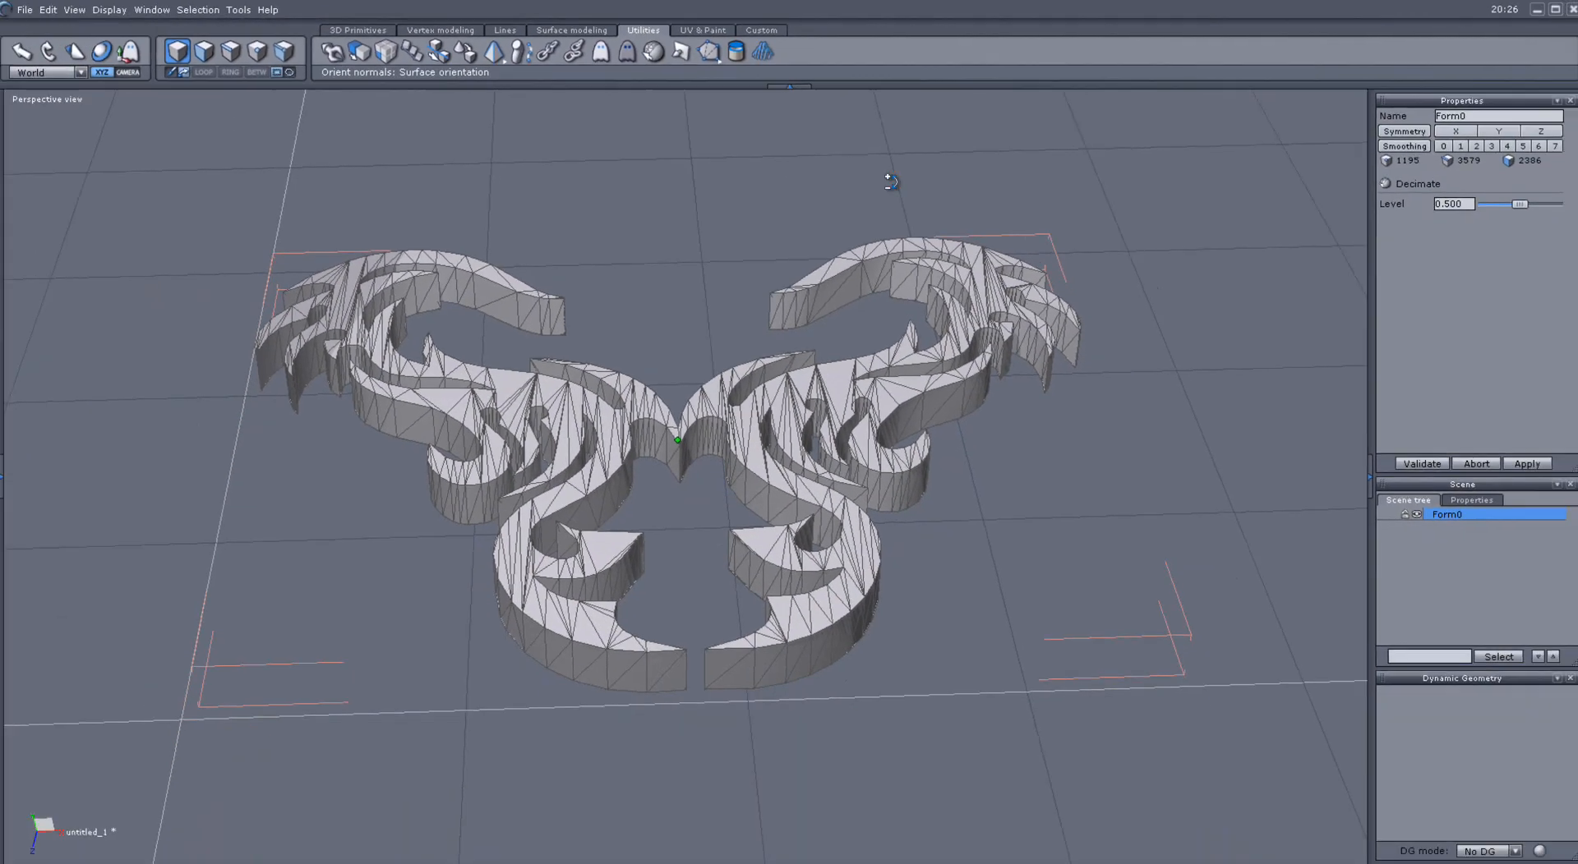
{"action": "left_click_drag", "start_coordinate": [1507, 204], "coordinate": [1519, 204]}
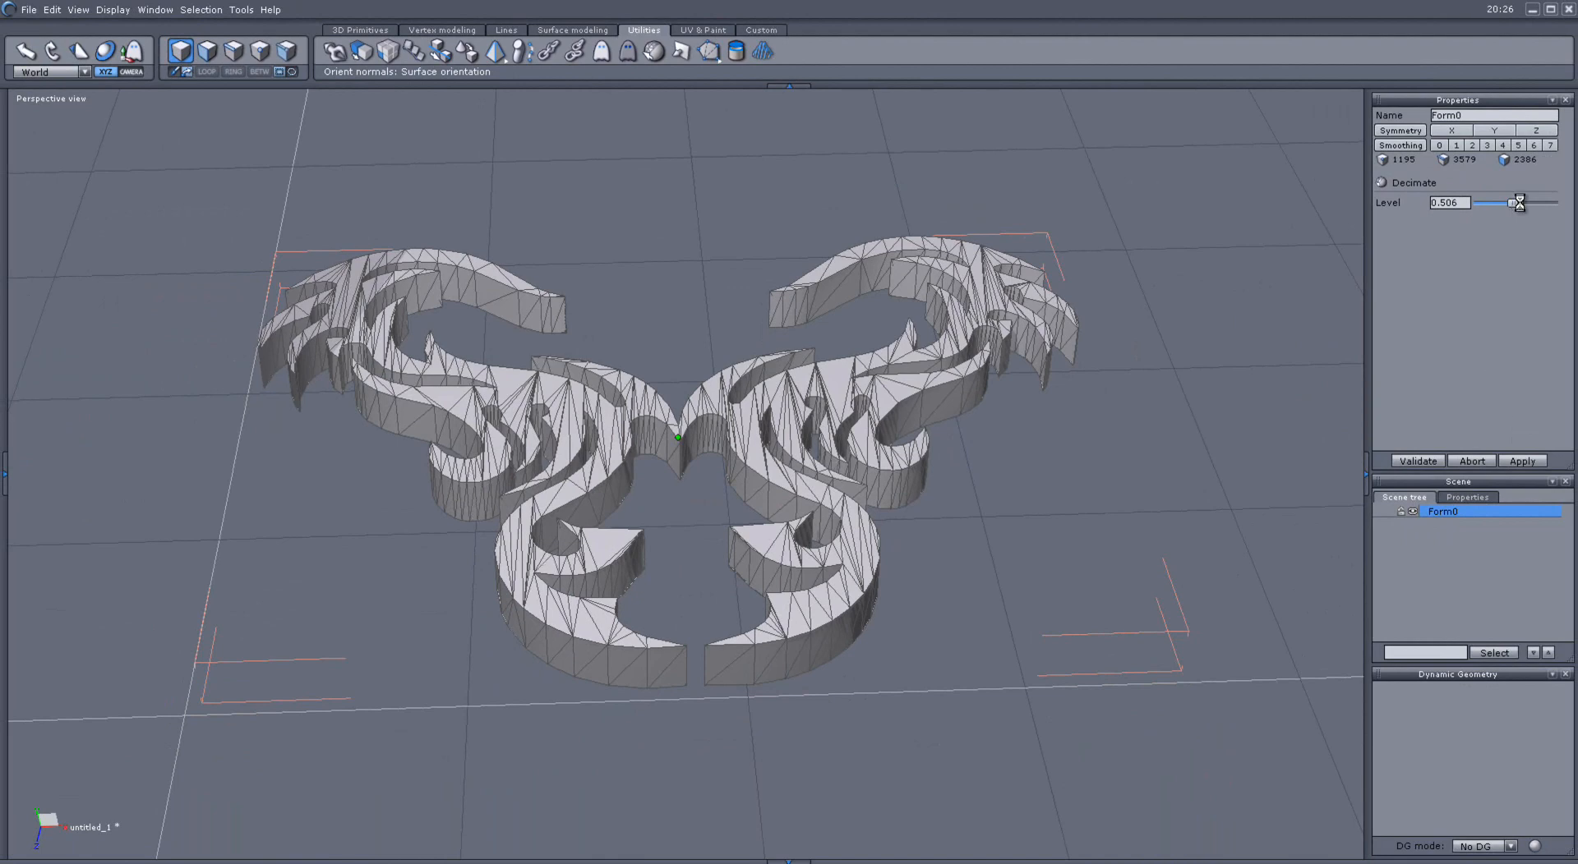
{"action": "left_click_drag", "start_coordinate": [1514, 202], "coordinate": [1551, 204]}
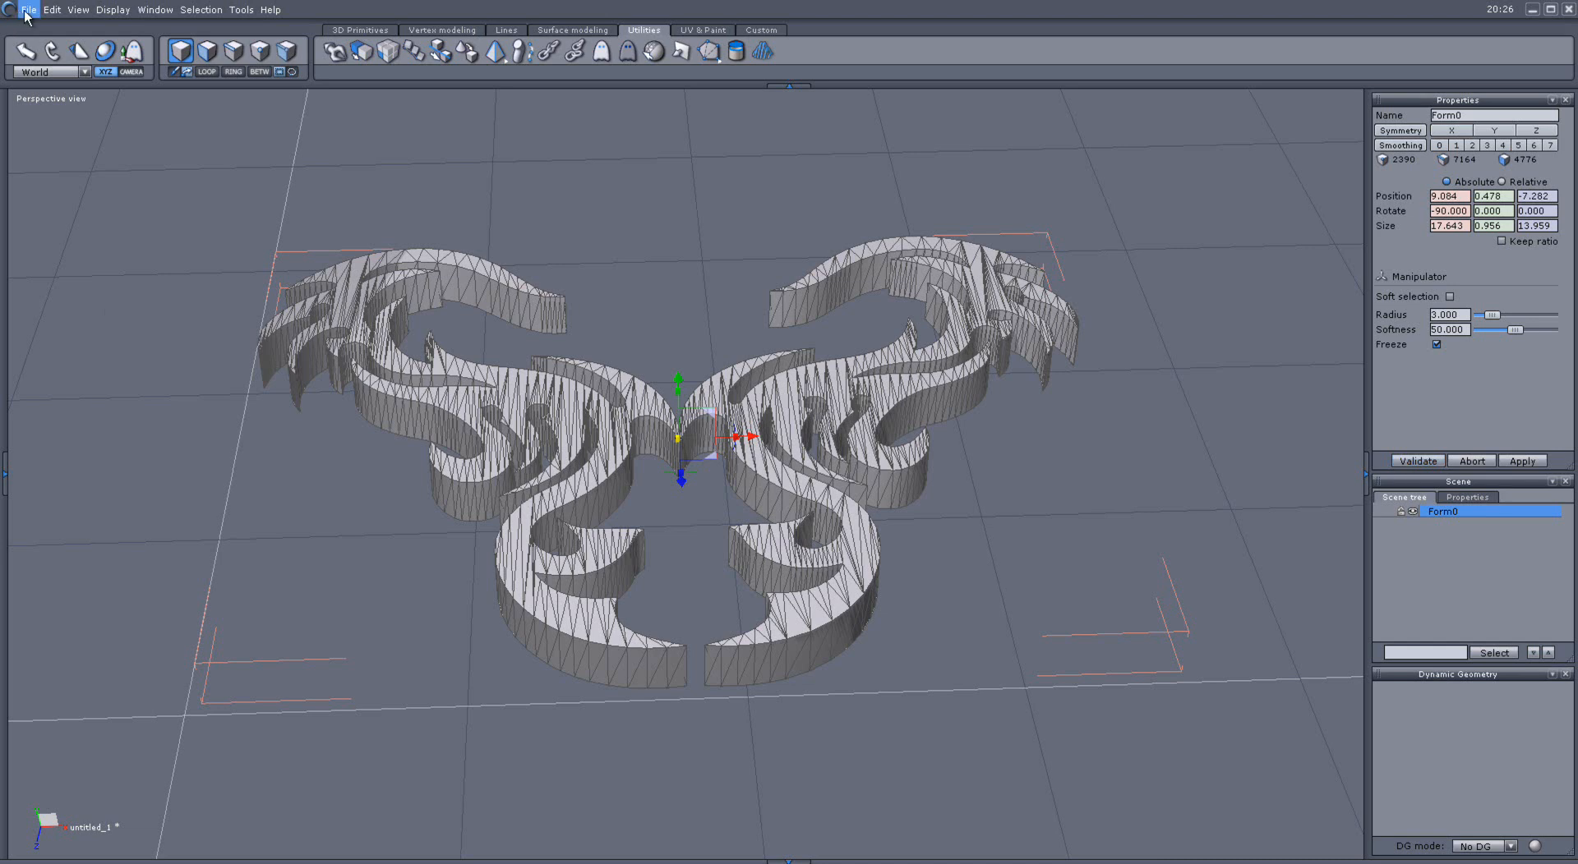
- Export the logo as Wavefront OBJ, overwriting the existing untitled_1.obj
{"action": "left_click", "coordinate": [29, 10]}
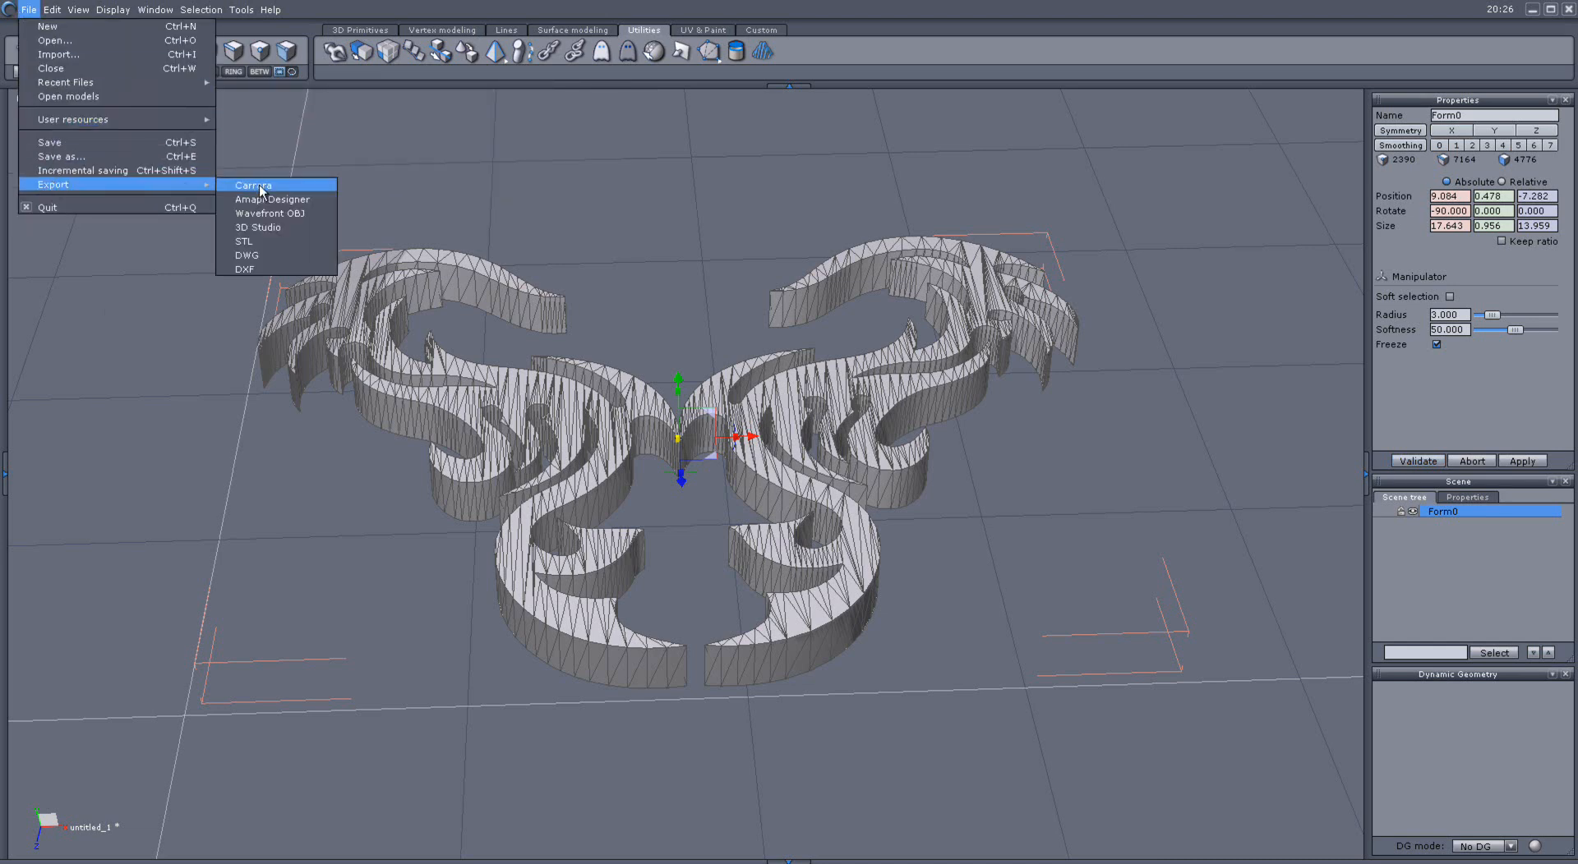
{"action": "left_click", "coordinate": [268, 212]}
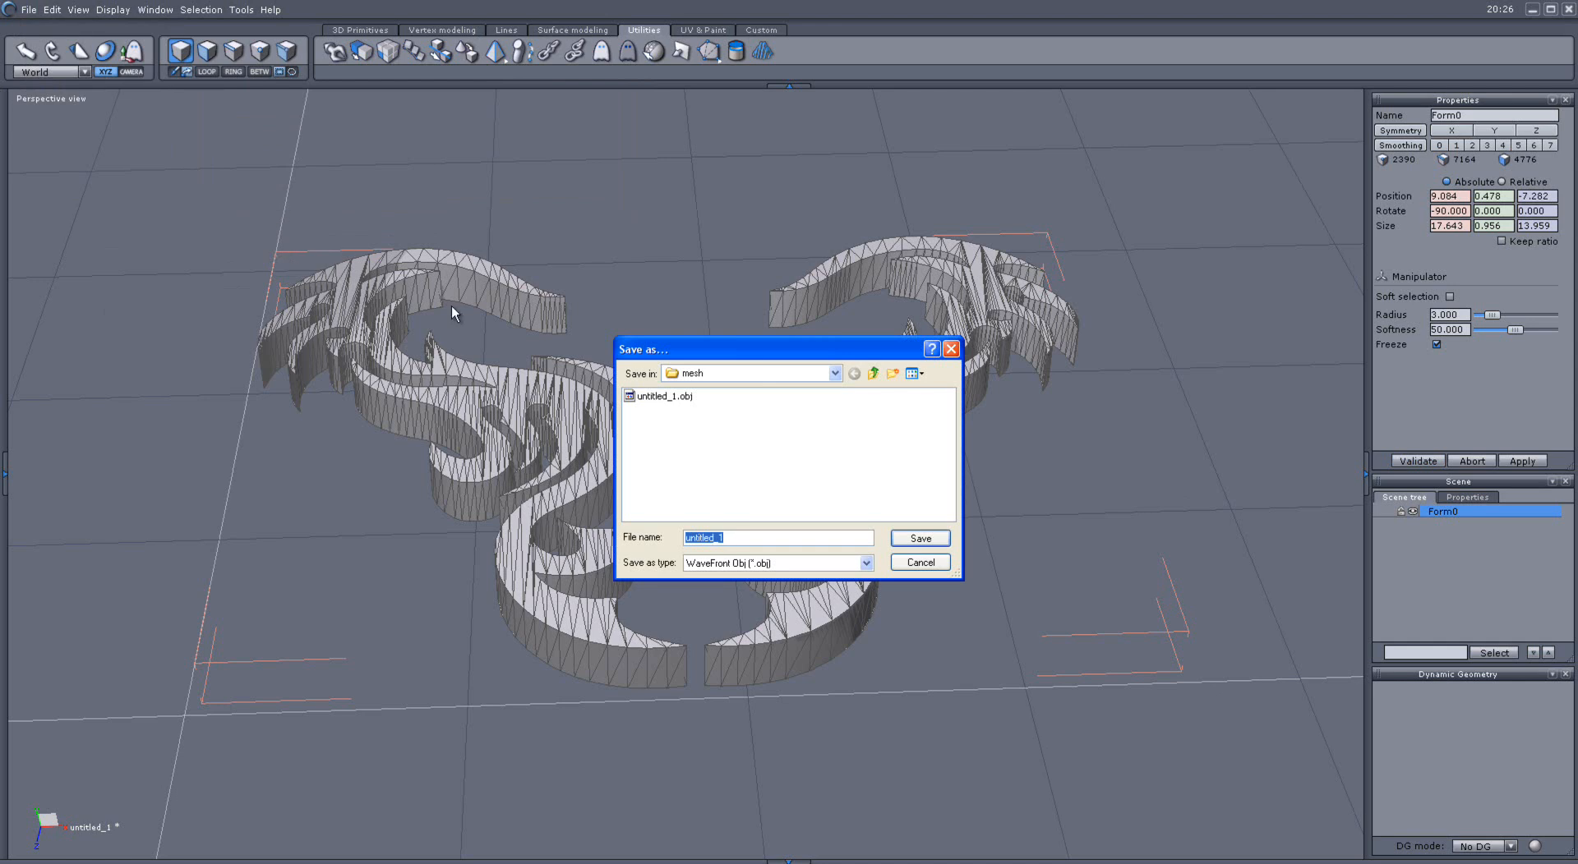
{"action": "left_click", "coordinate": [661, 396]}
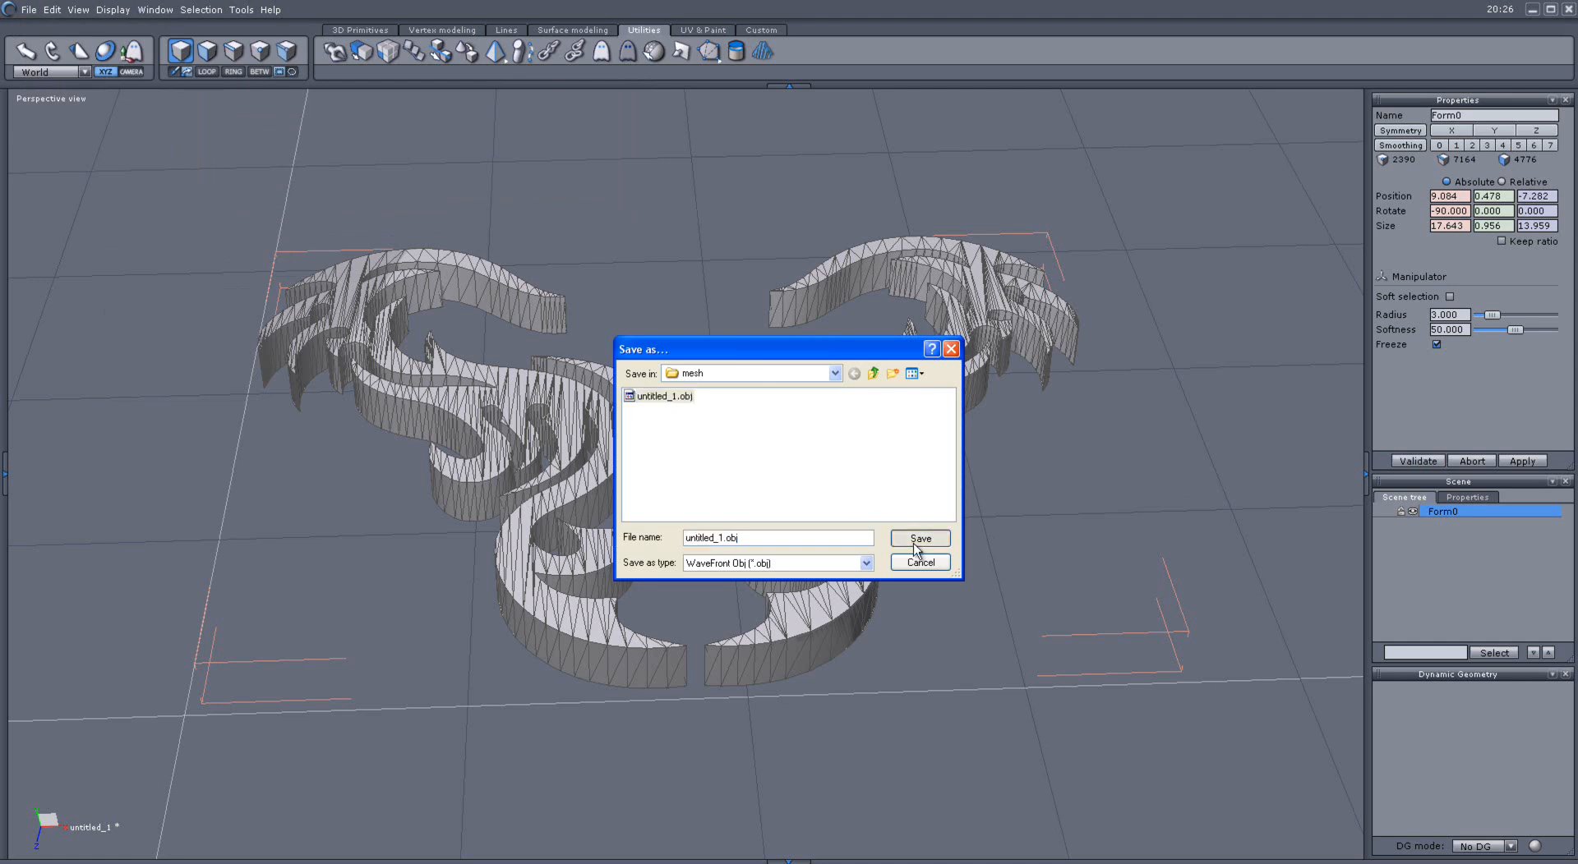
{"action": "left_click", "coordinate": [917, 538]}
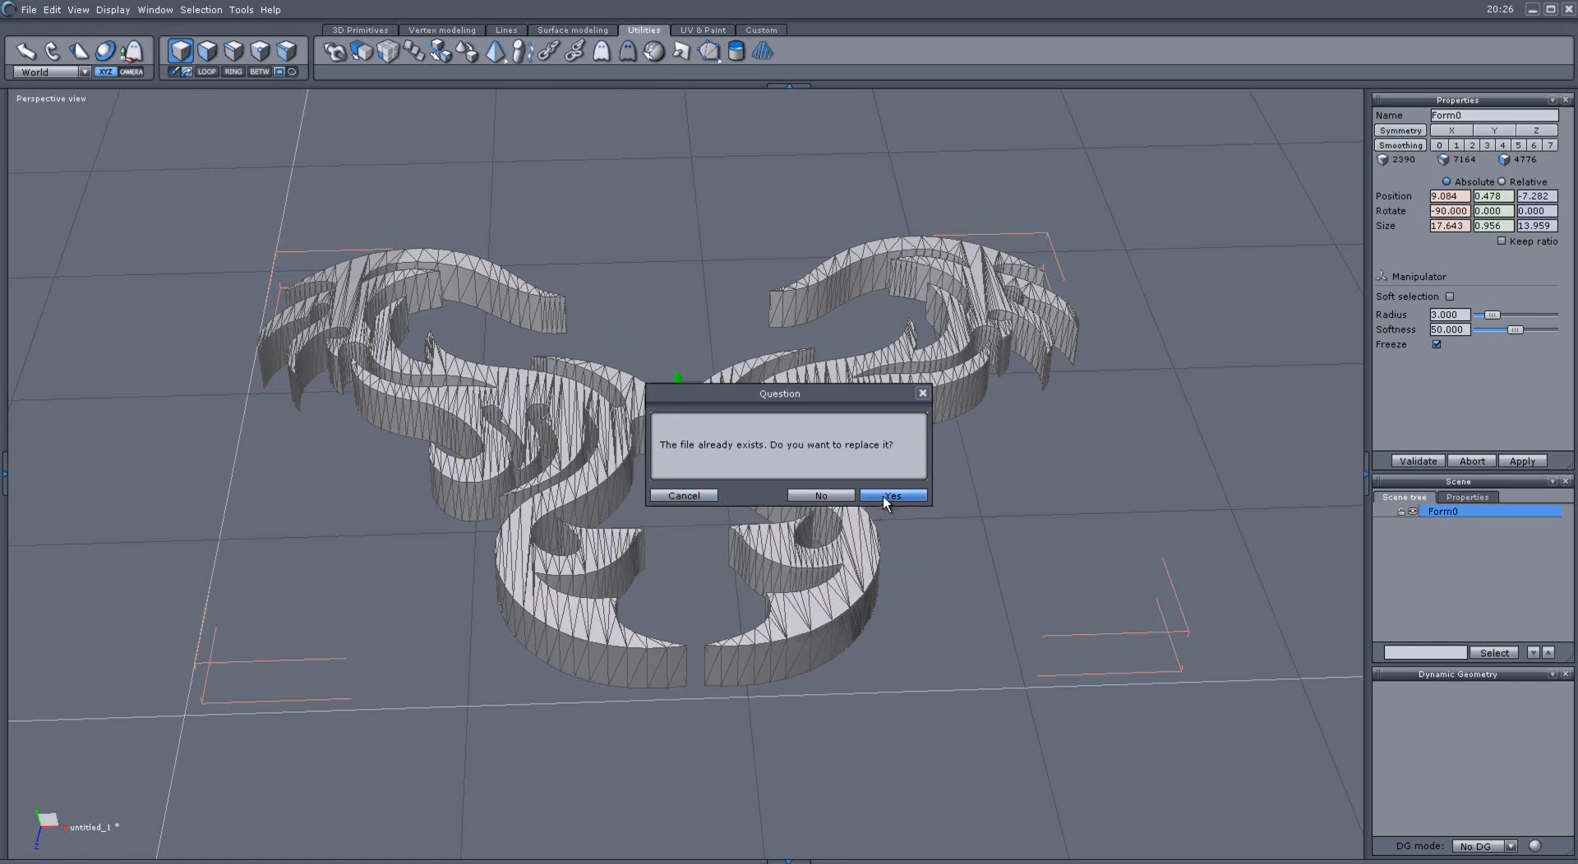
{"action": "left_click", "coordinate": [893, 494]}
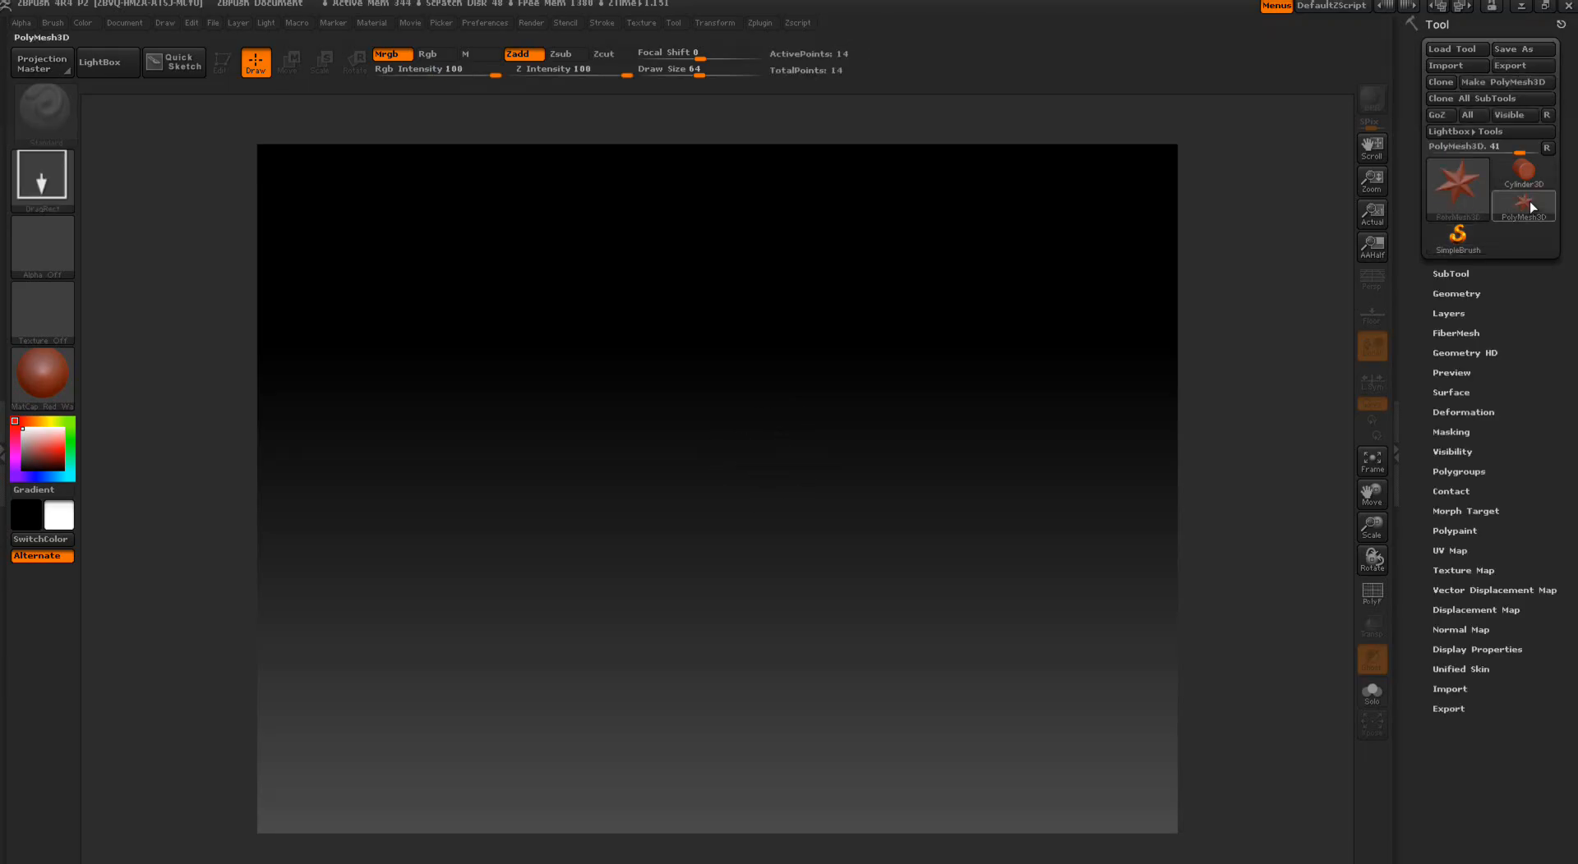
{"action": "mouse_move", "coordinate": [1489, 99]}
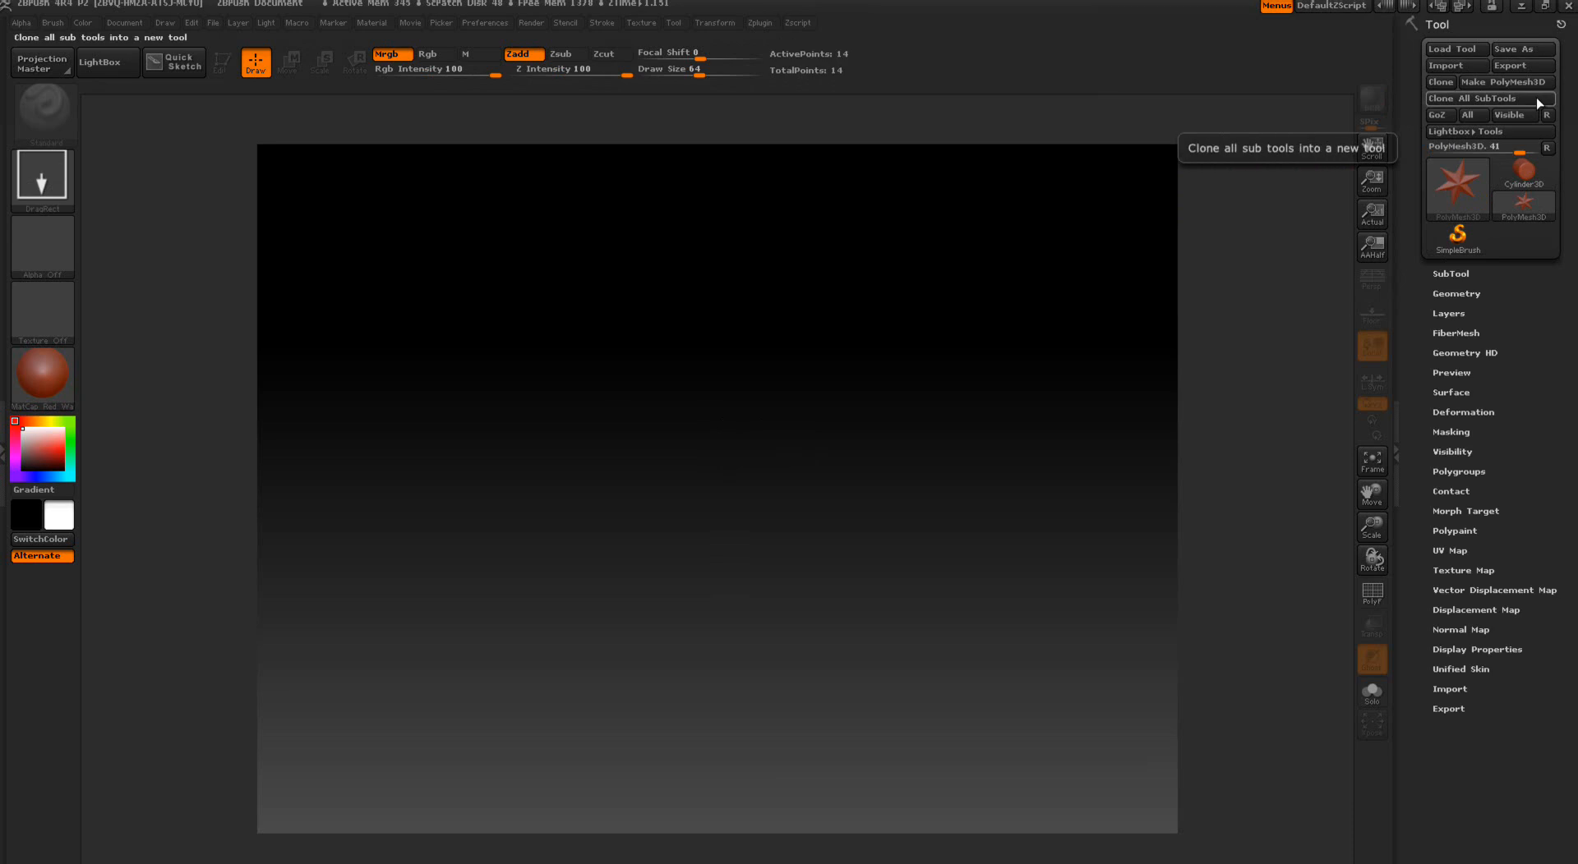
- Import untitled_1.obj from the mesh folder as a new ZBrush tool
{"action": "left_click", "coordinate": [1452, 66]}
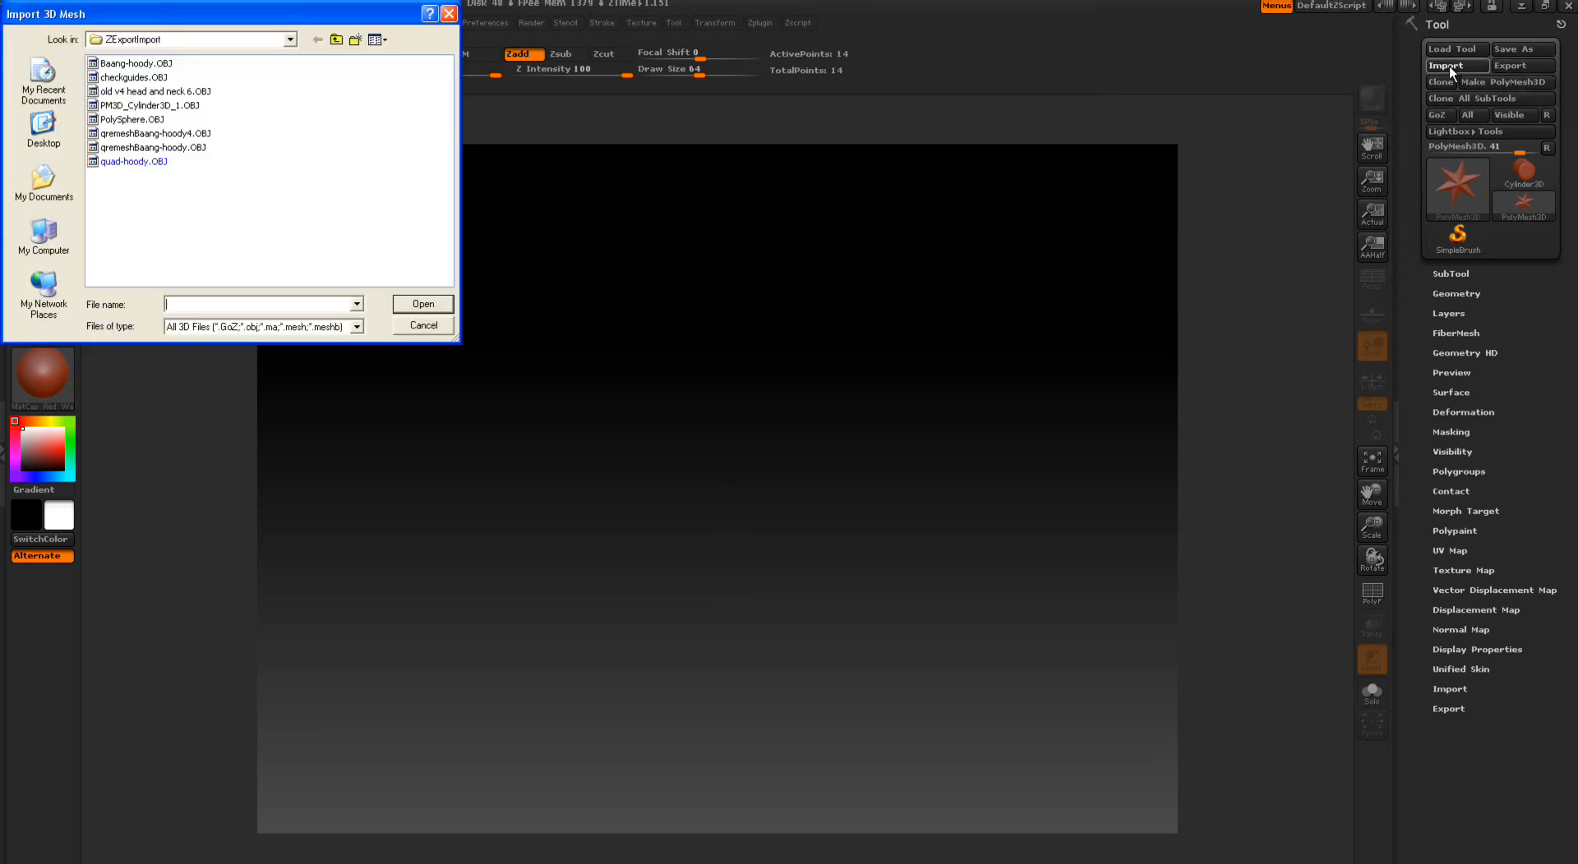
{"action": "left_click", "coordinate": [291, 39]}
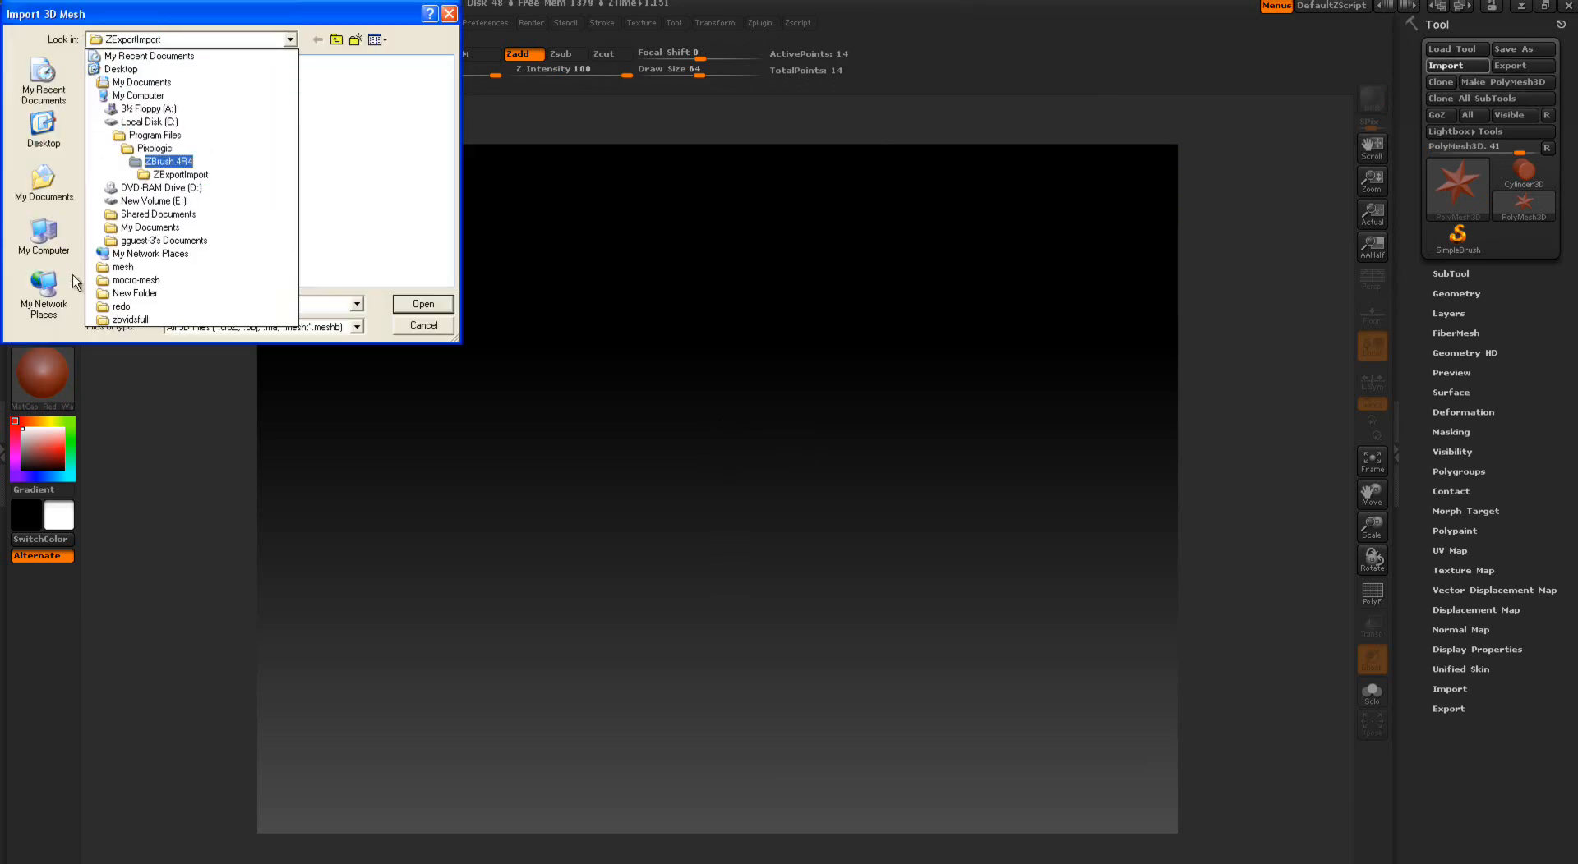
{"action": "double_click", "coordinate": [123, 268]}
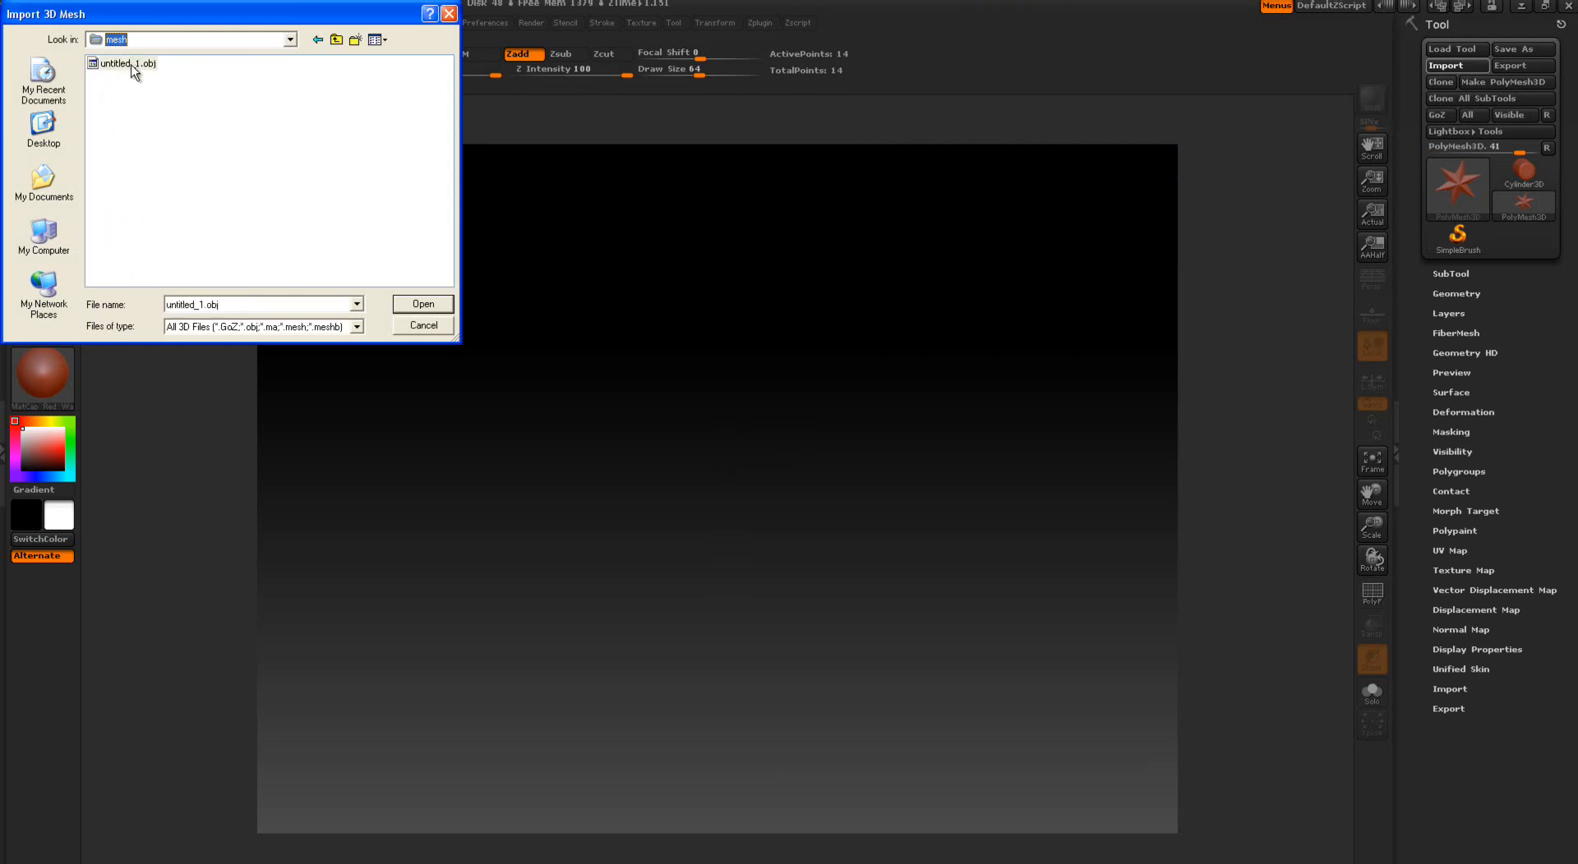
{"action": "left_click", "coordinate": [422, 304]}
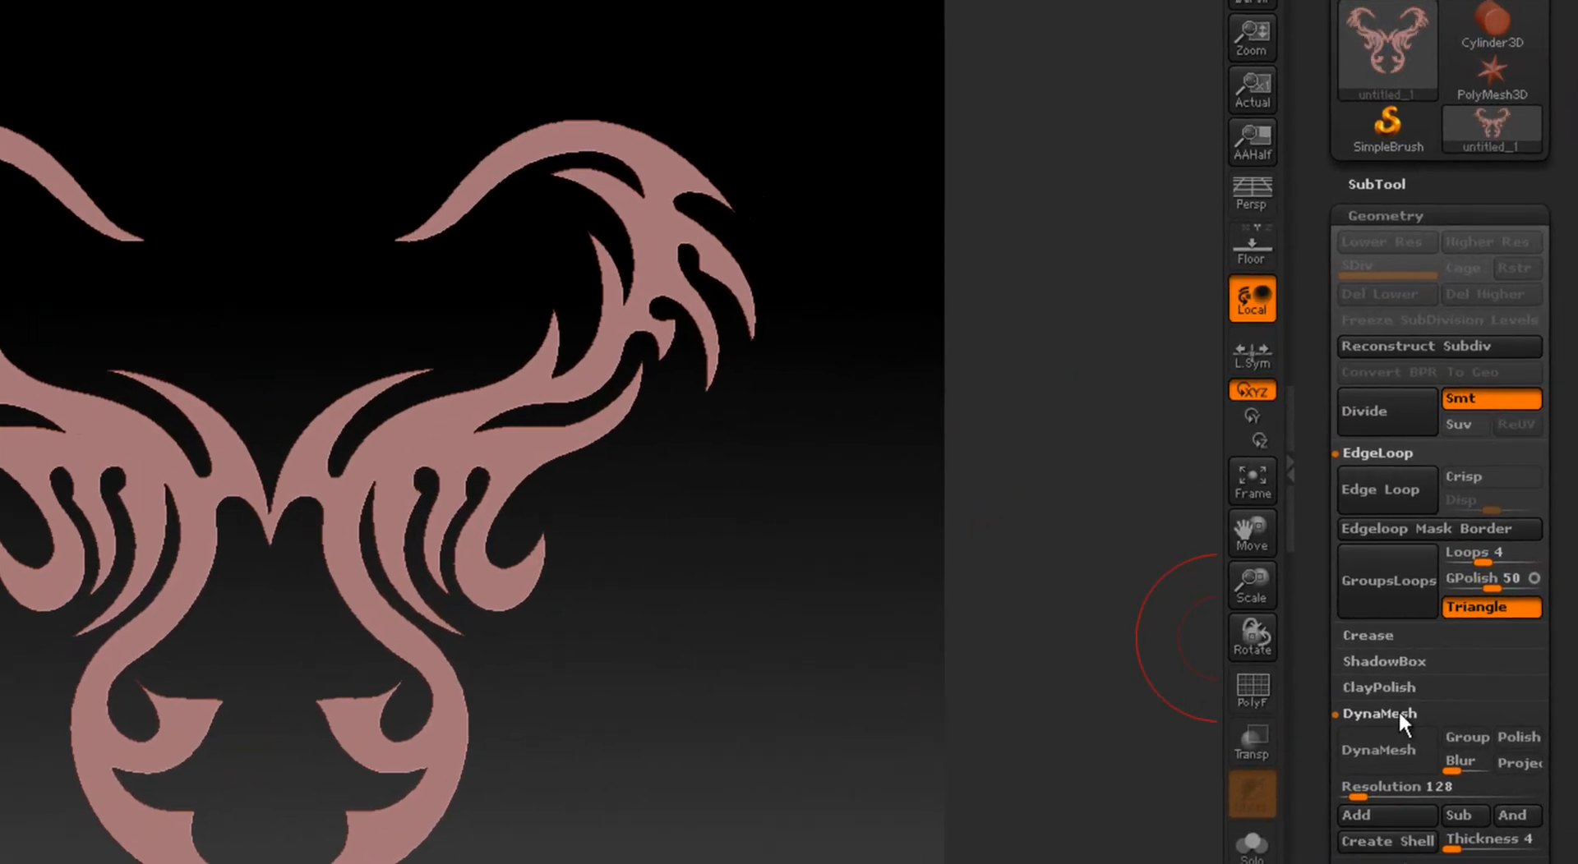
{"action": "mouse_move", "coordinate": [1514, 717]}
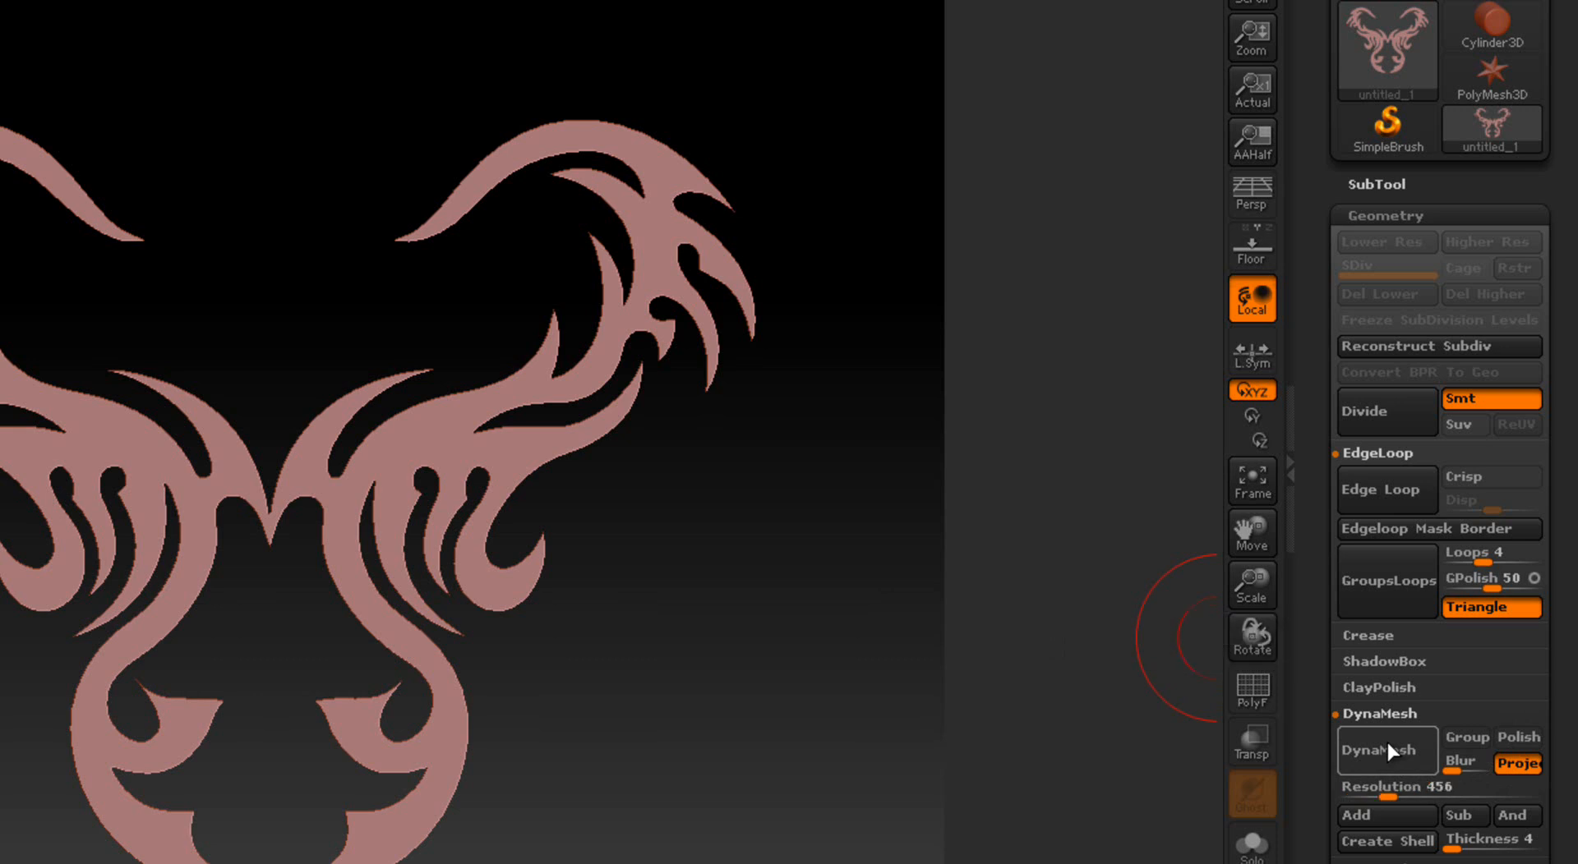
{"action": "mouse_move", "coordinate": [1057, 502]}
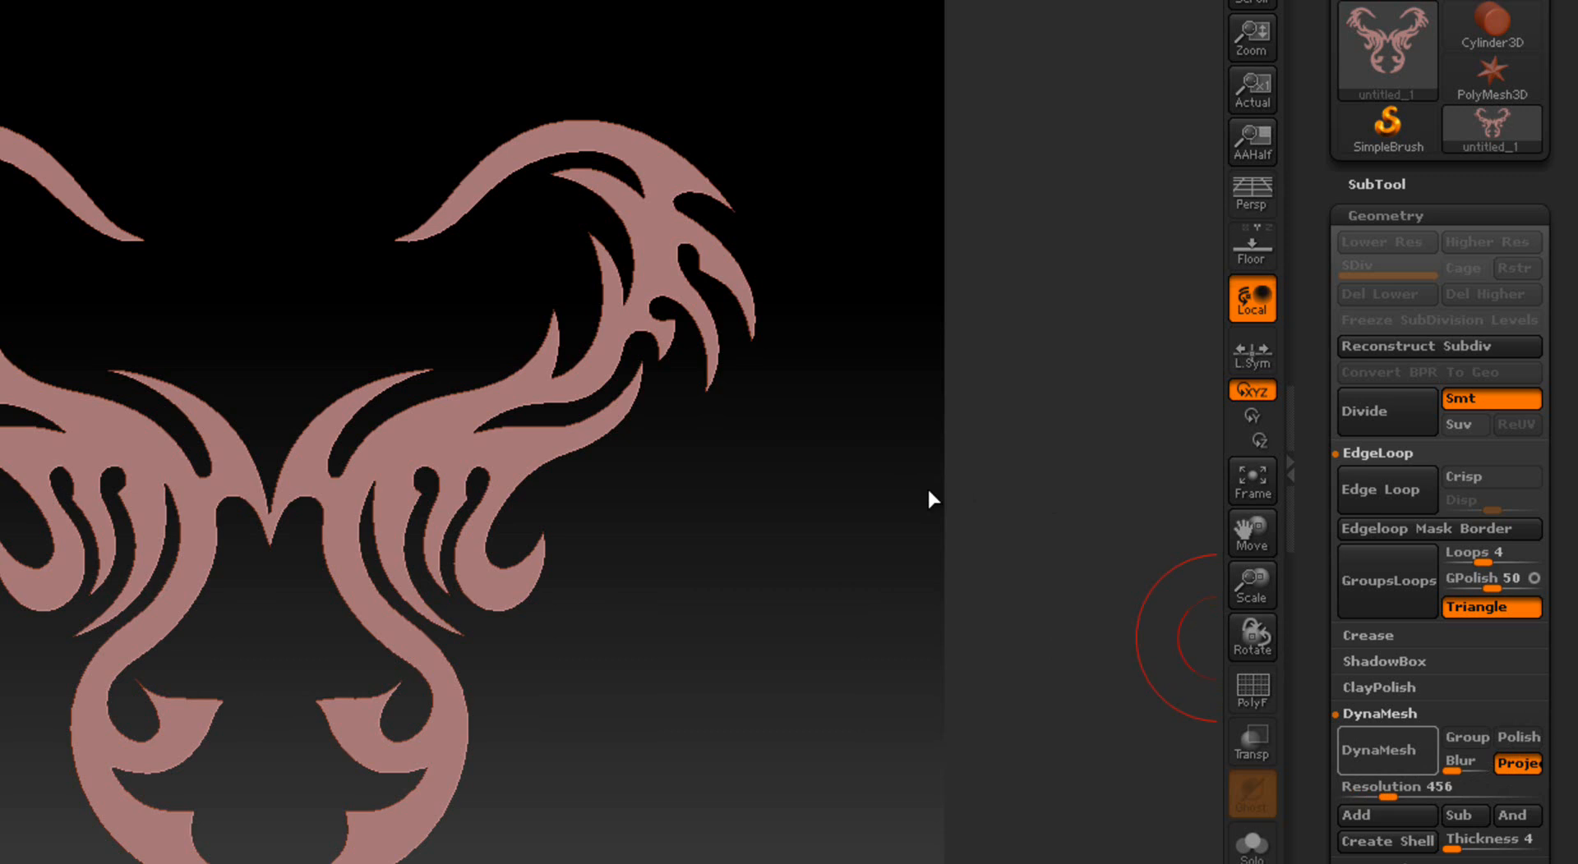
{"action": "mouse_move", "coordinate": [937, 503]}
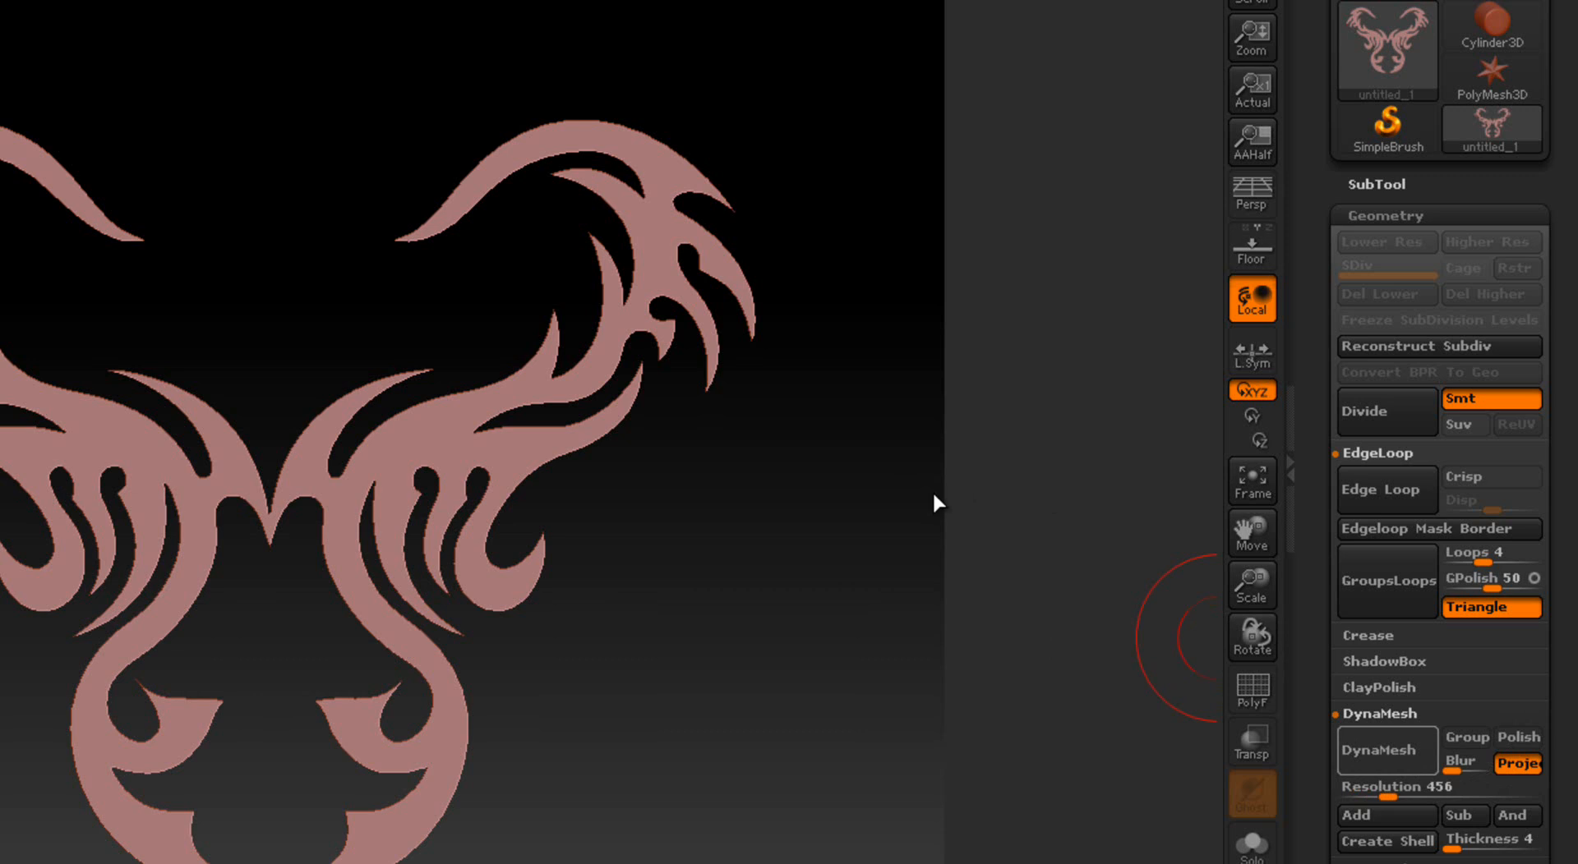
- DynaMesh the logo at resolution 456 and hide its polygon wireframe
{"action": "left_click", "coordinate": [1387, 751]}
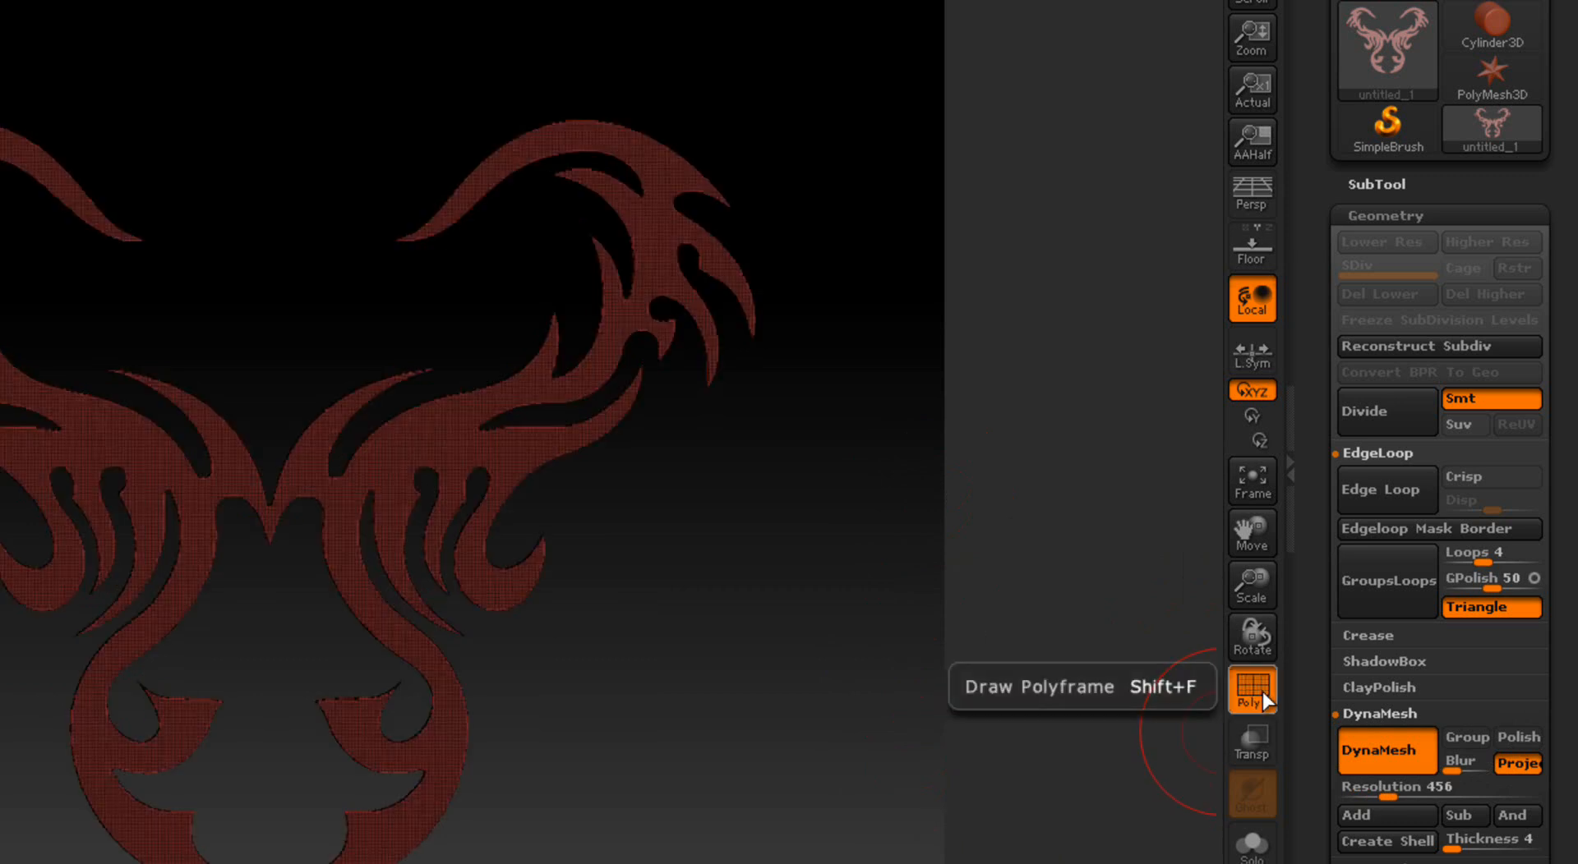
{"action": "left_click", "coordinate": [1252, 690]}
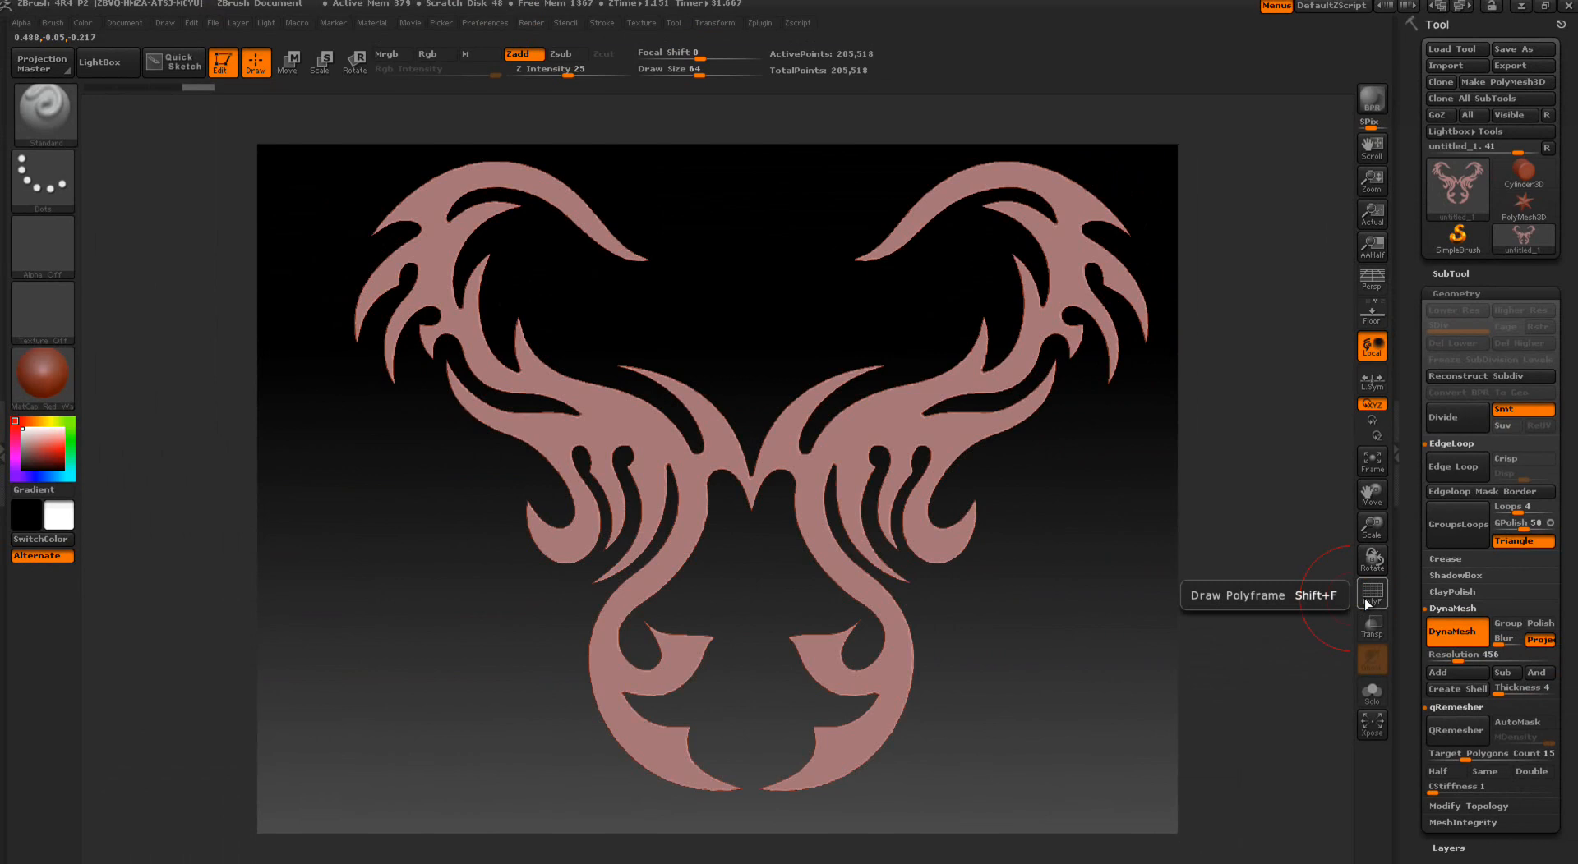
{"action": "mouse_move", "coordinate": [987, 680]}
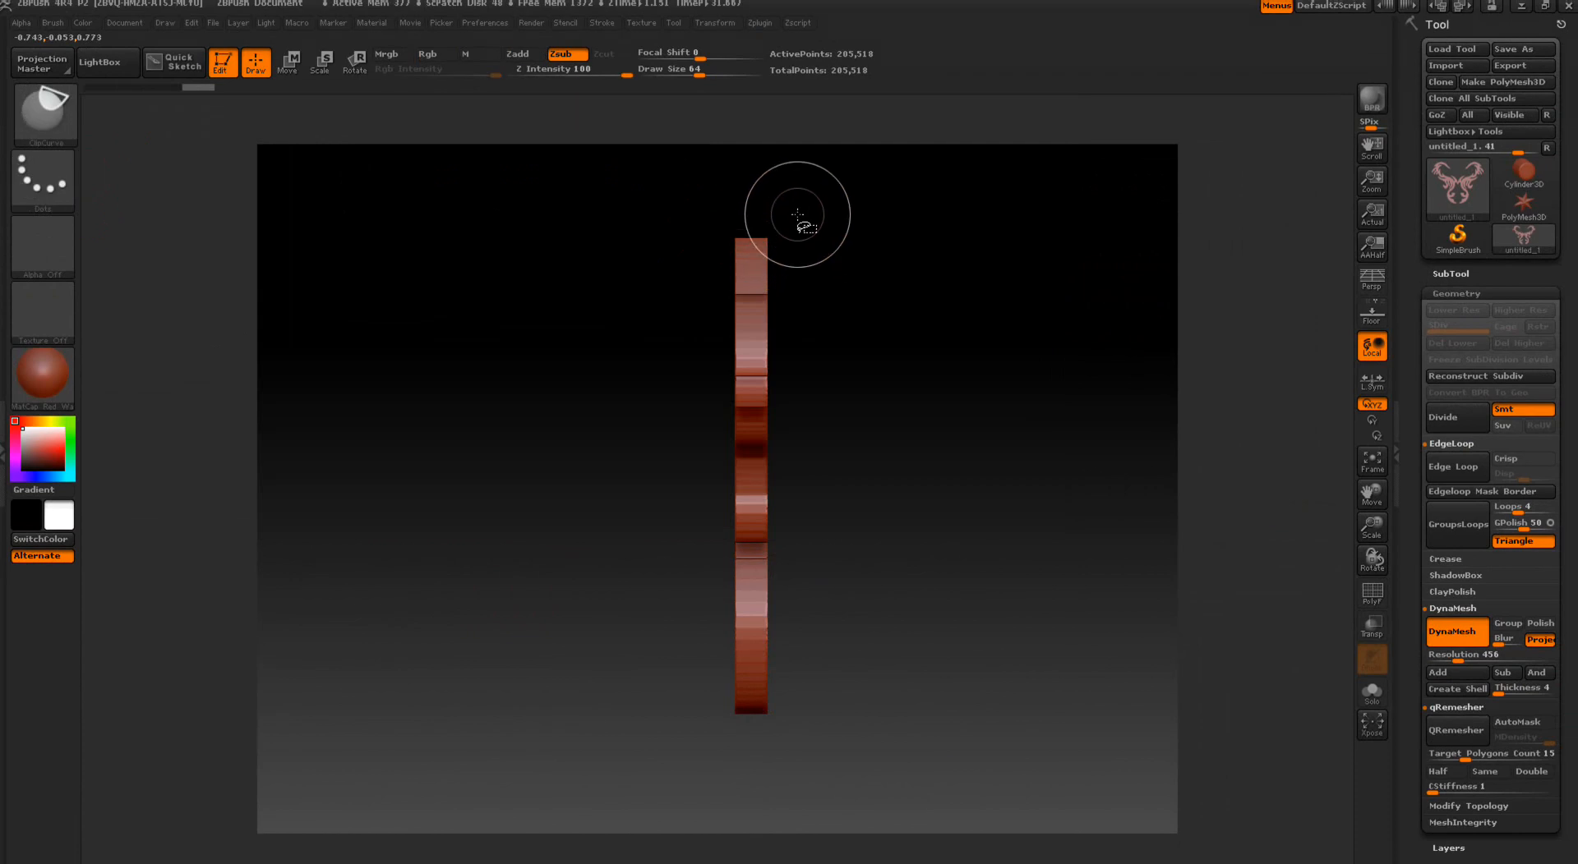
- Orbit the logo to inspect its thickness and side edges
{"action": "left_click_drag", "start_coordinate": [758, 184], "coordinate": [758, 423]}
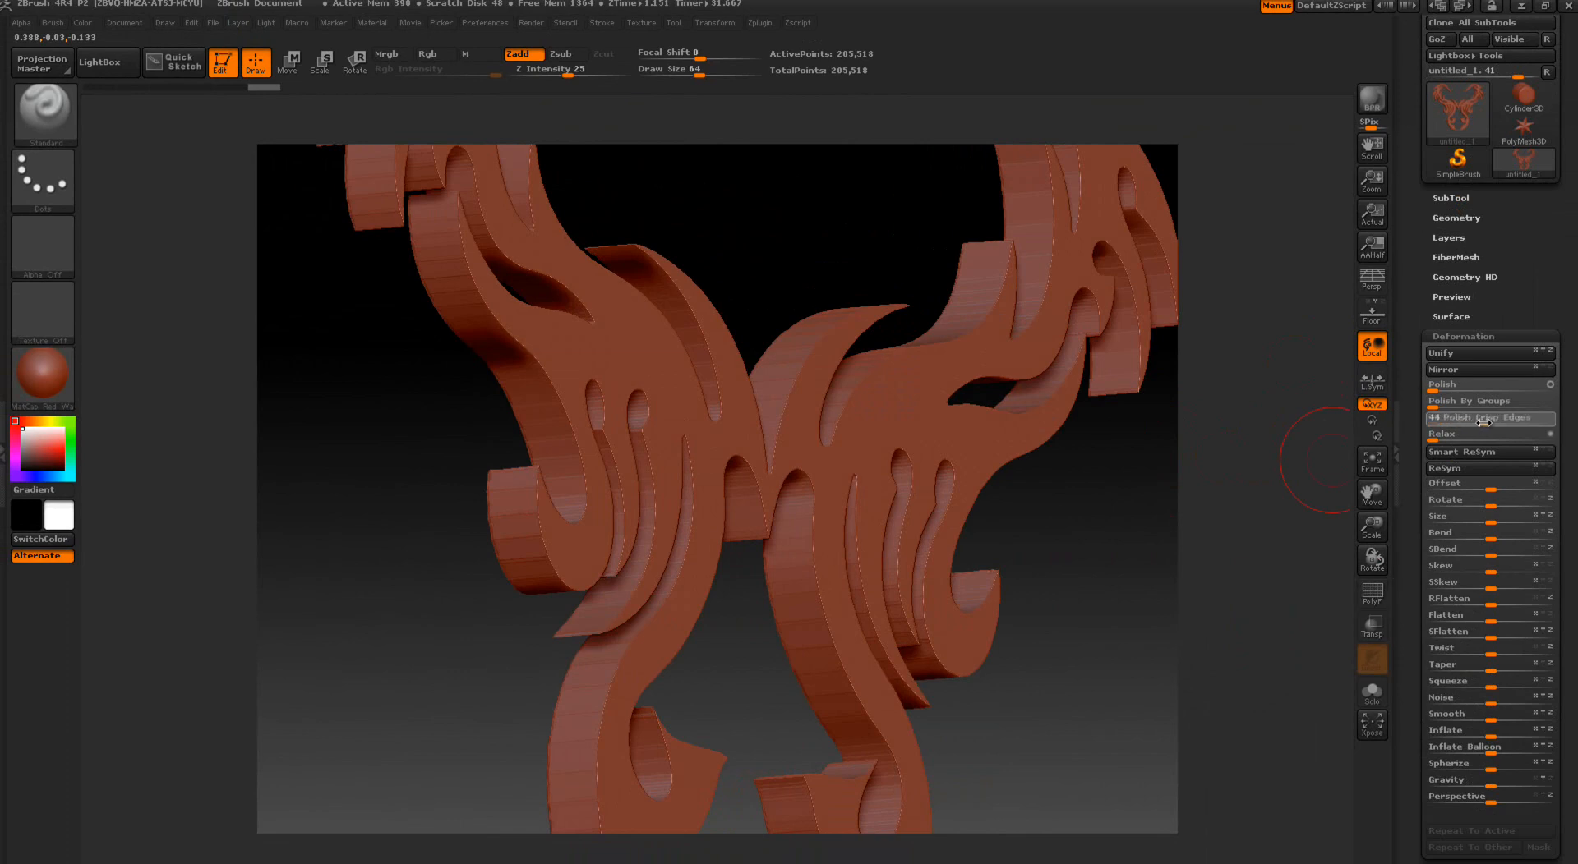
- Apply Polish Crisp Edges to the logo and switch on the floor grid
{"action": "left_click", "coordinate": [1486, 418]}
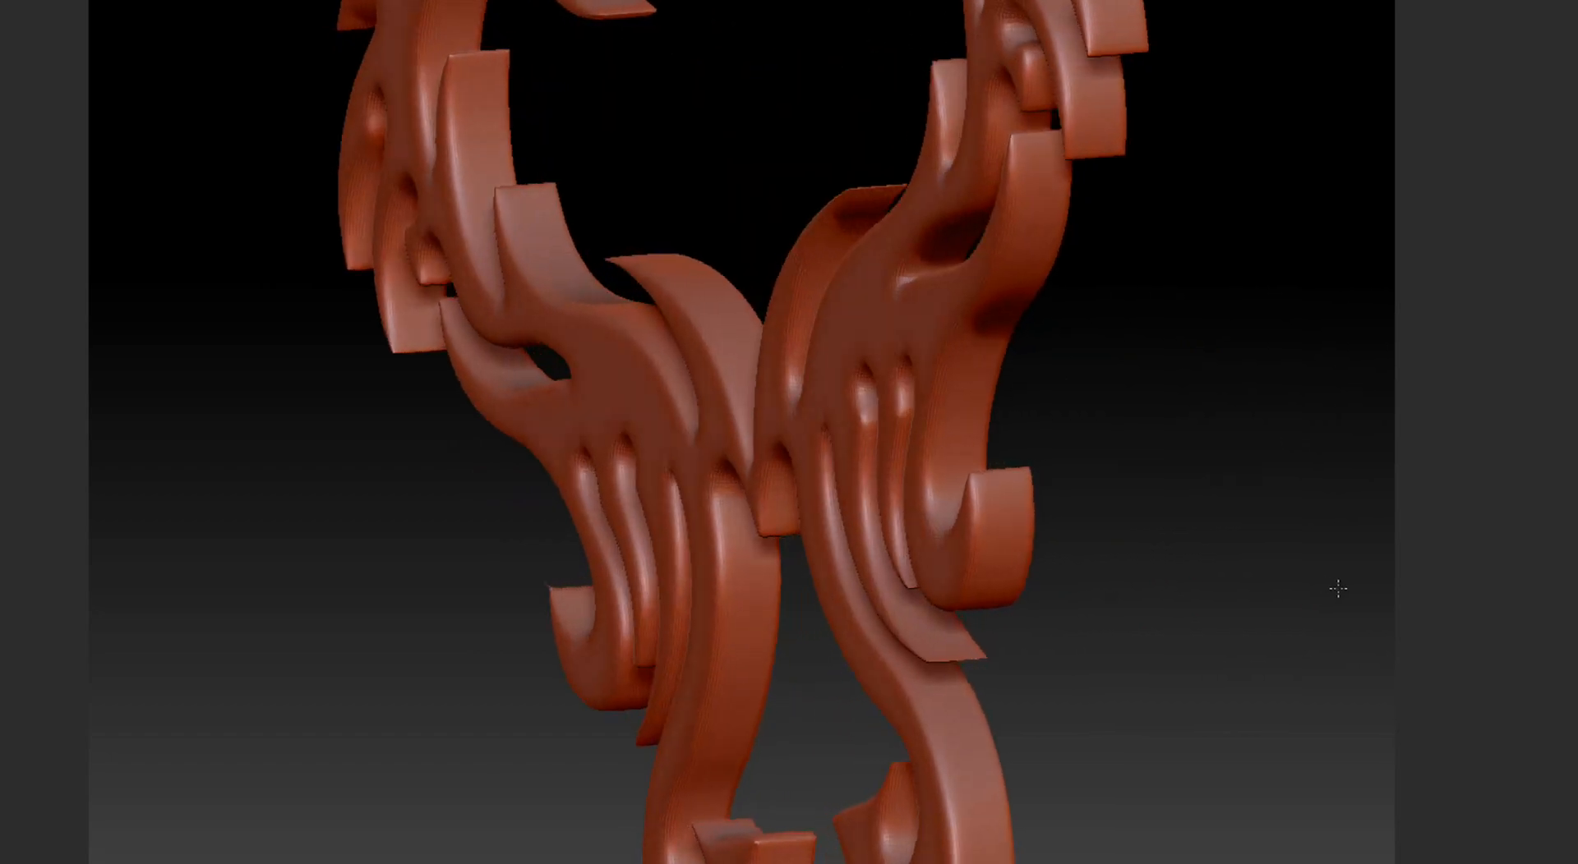
{"action": "left_click_drag", "start_coordinate": [1337, 590], "coordinate": [1346, 648]}
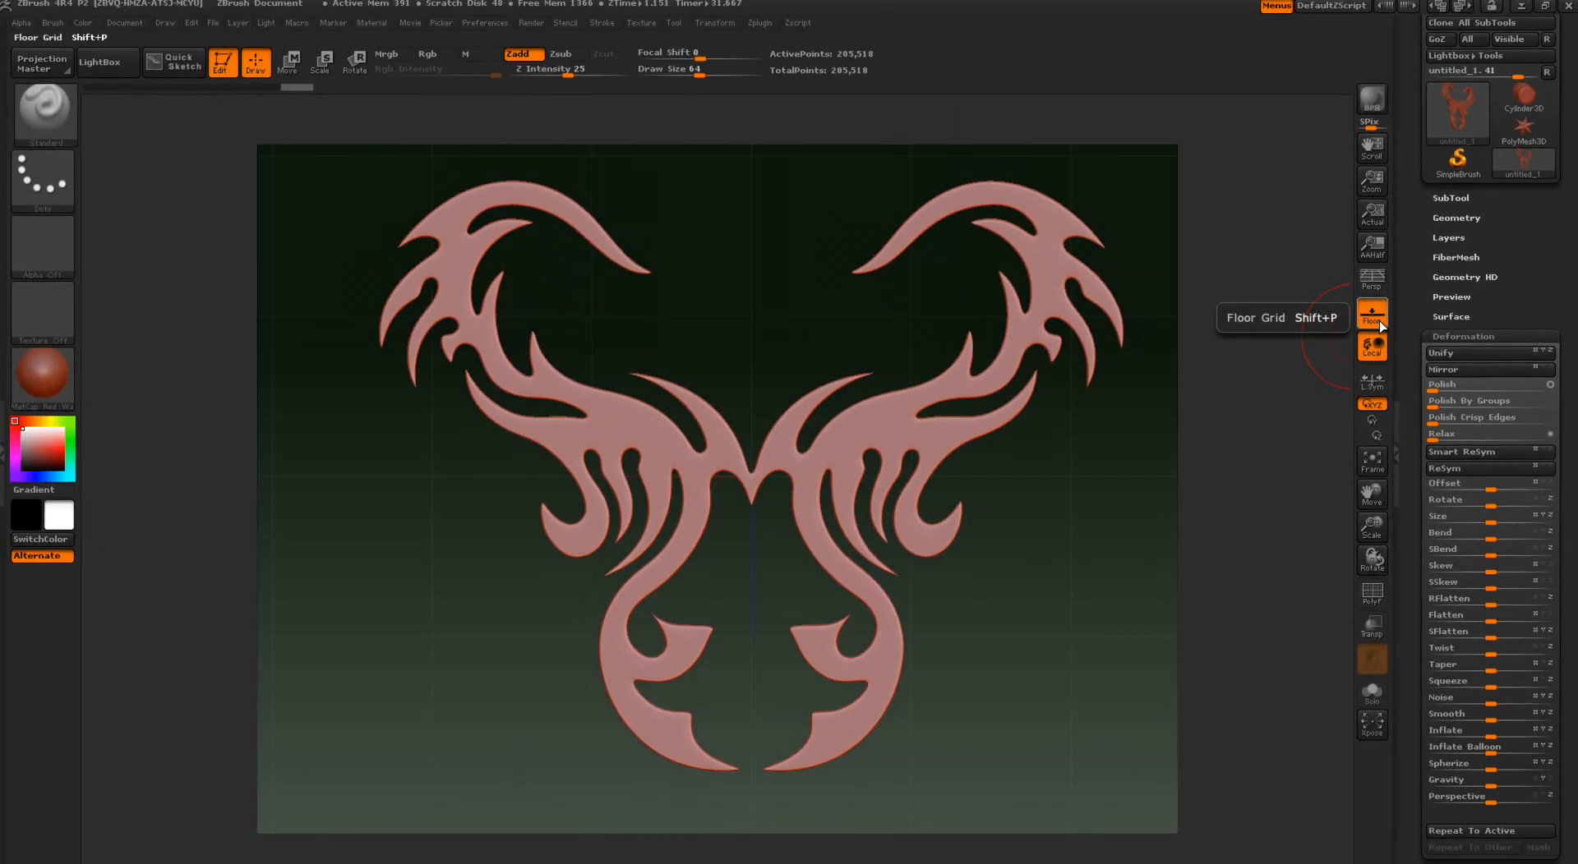
{"action": "left_click", "coordinate": [1370, 310]}
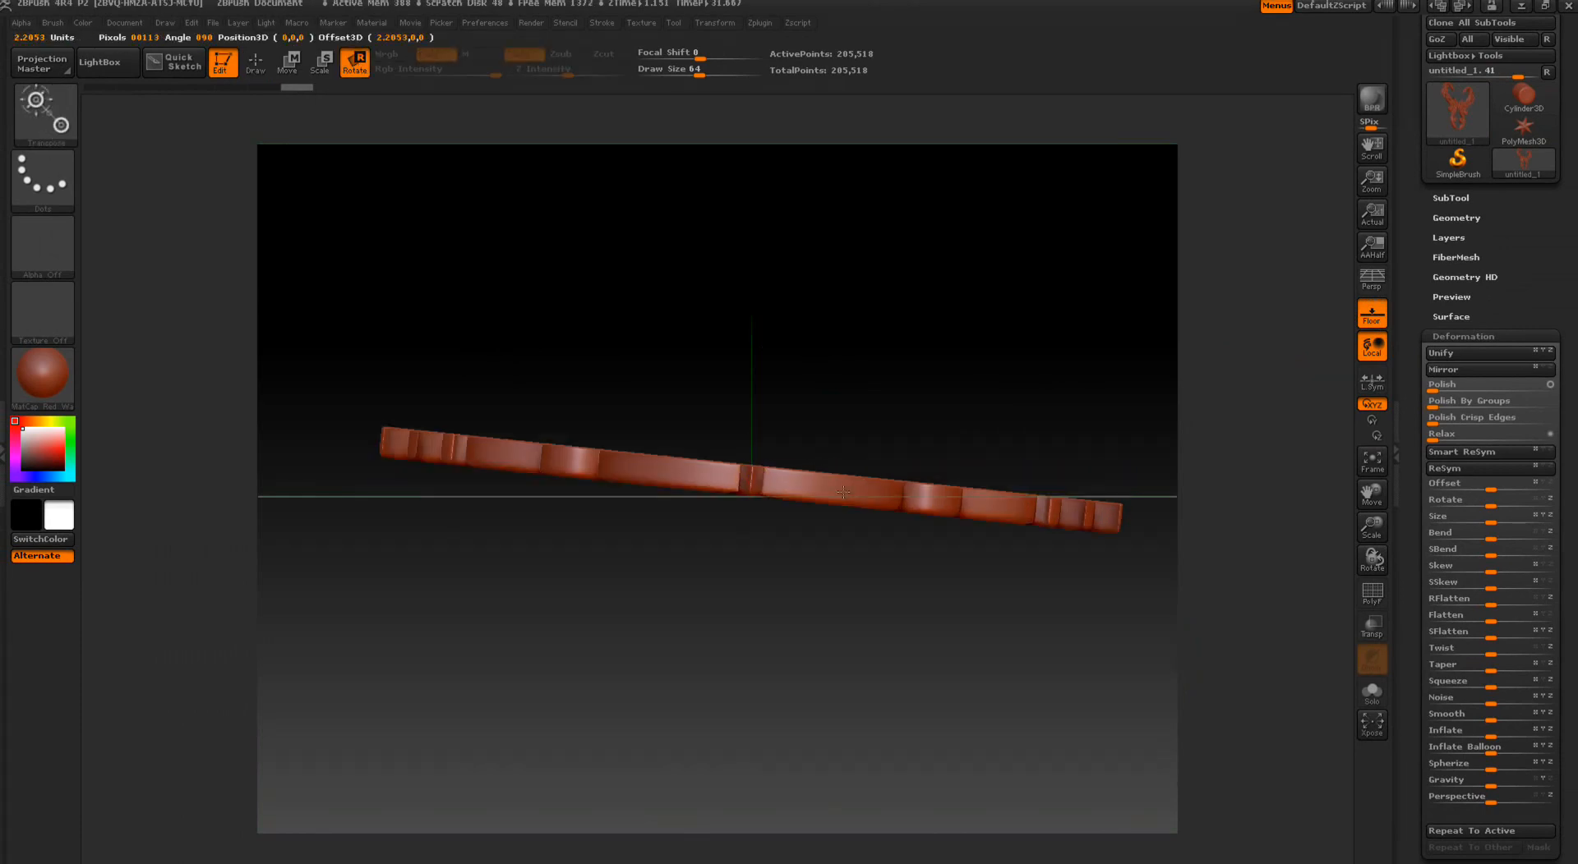
- Rotate the logo upright and front-facing above the floor, then return to Draw mode
{"action": "left_click_drag", "start_coordinate": [844, 493], "coordinate": [735, 534]}
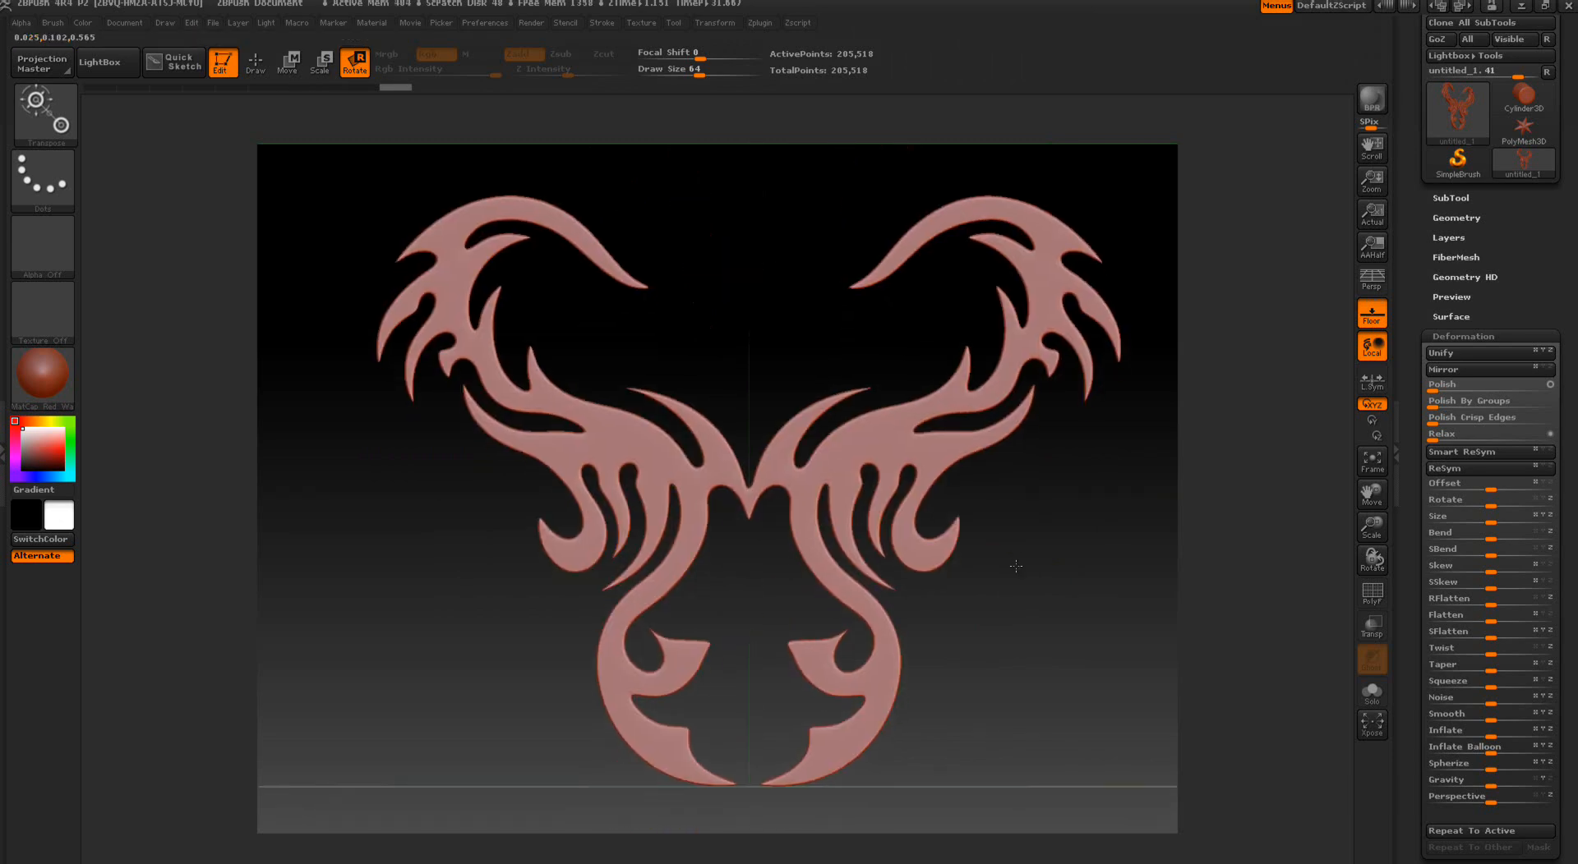
{"action": "left_click", "coordinate": [254, 62]}
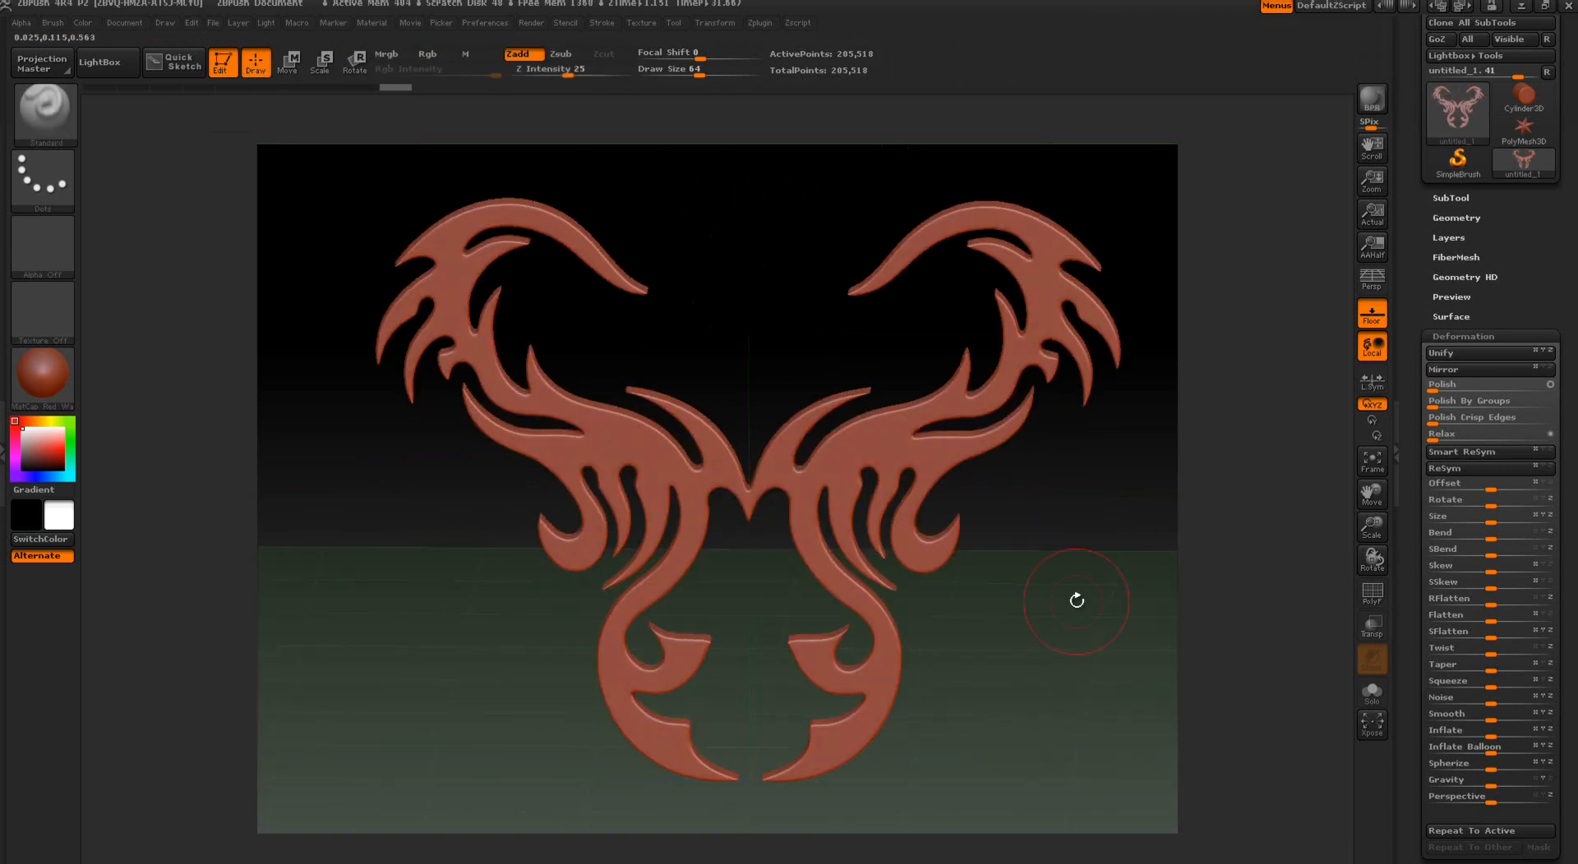
{"action": "mouse_move", "coordinate": [40, 378]}
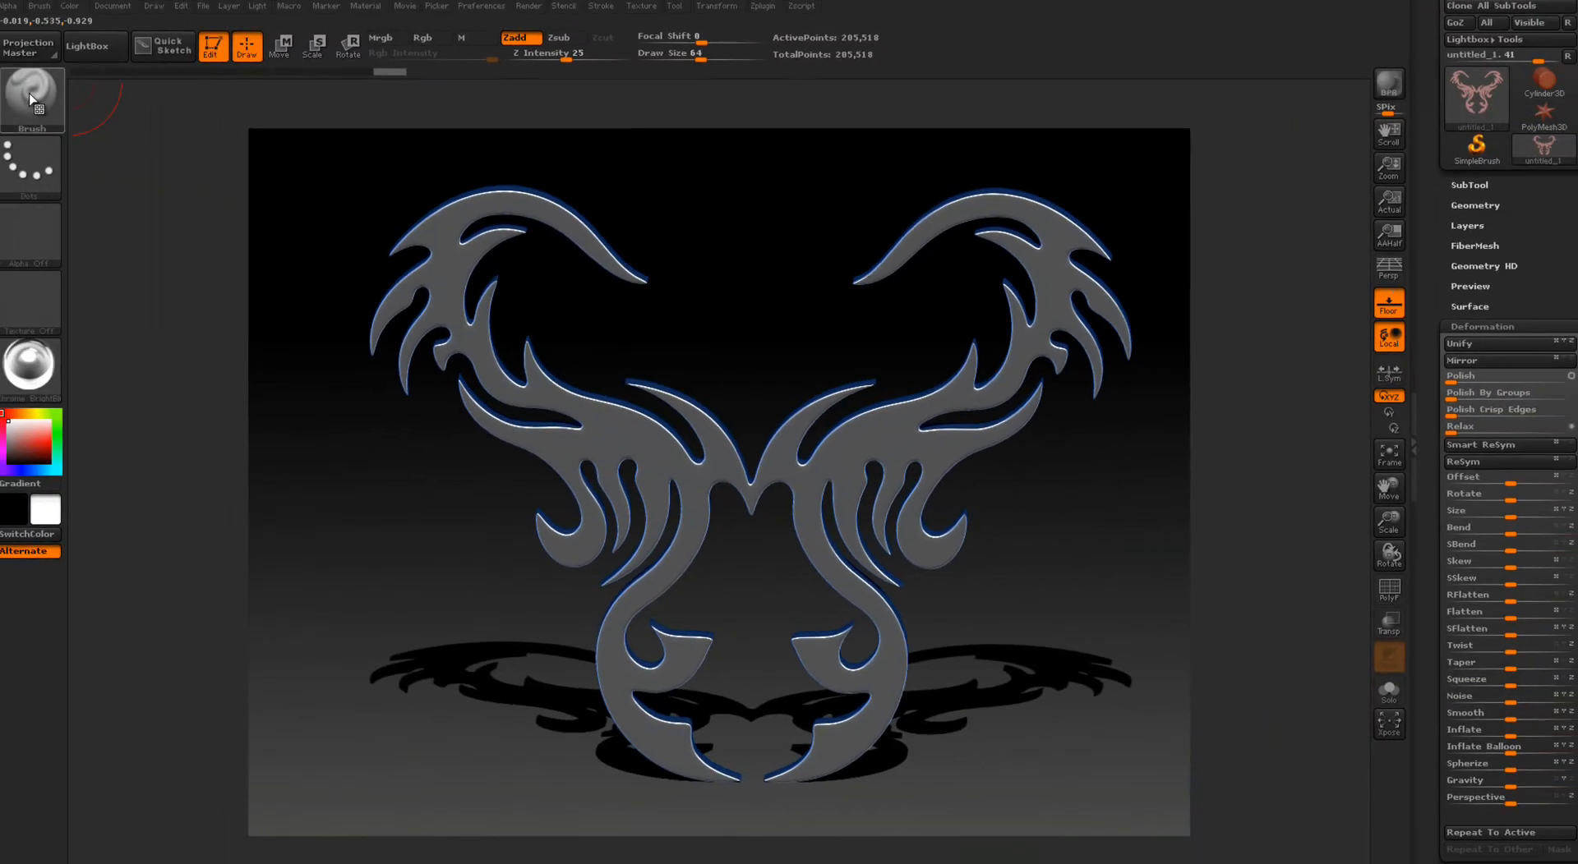
- Apply a glossy gray metallic MatCap so the logo casts a shadow on the floor
{"action": "left_click", "coordinate": [29, 95]}
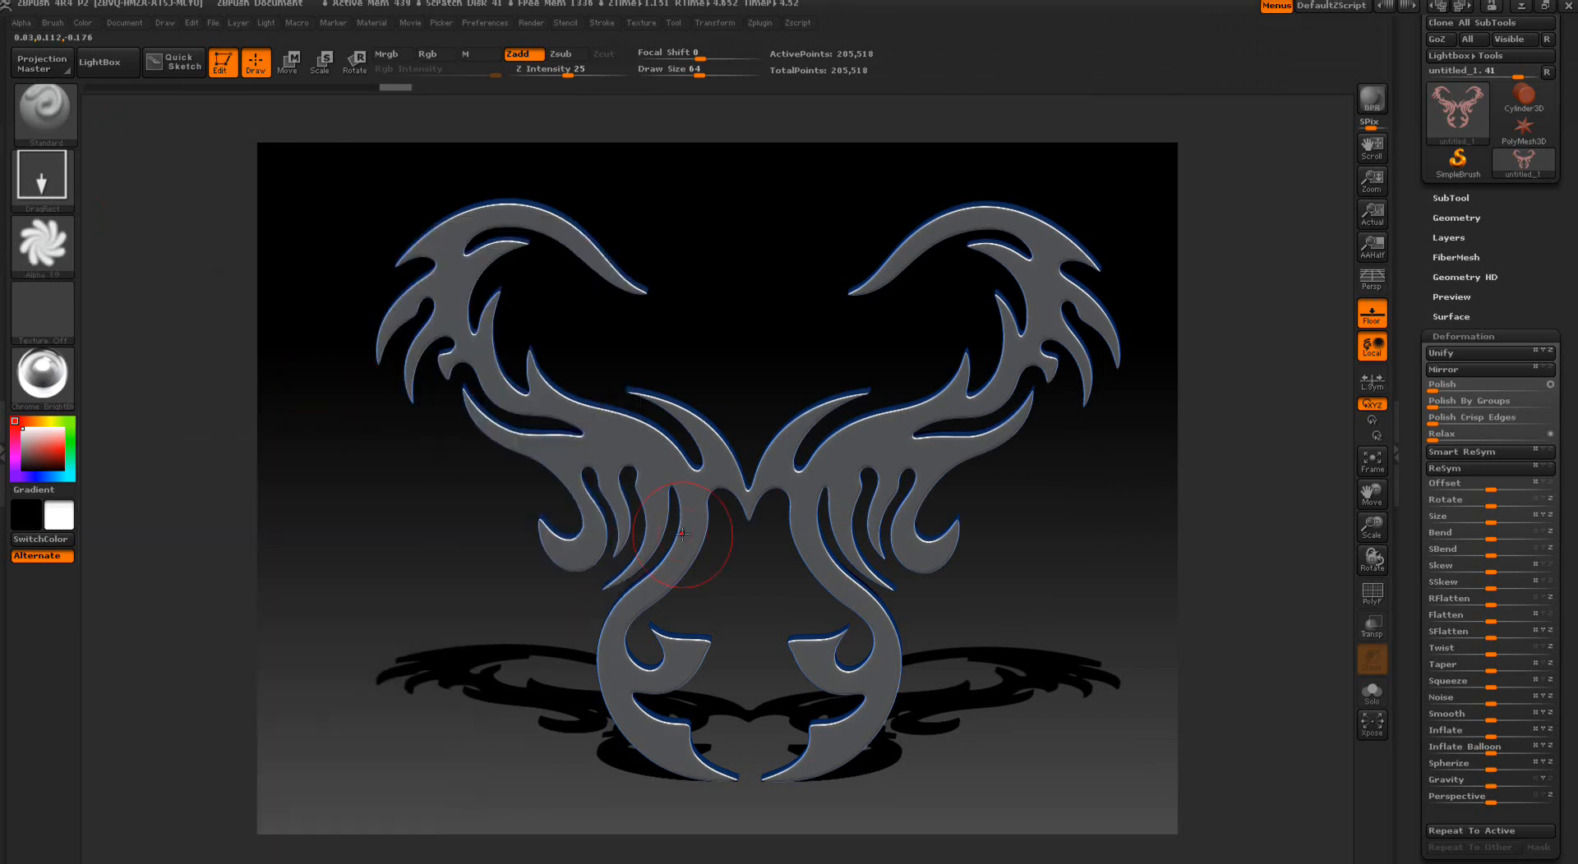
- Stamp a swirl alpha relief onto the logo's central arms with a DragRect stroke
{"action": "left_click", "coordinate": [687, 508]}
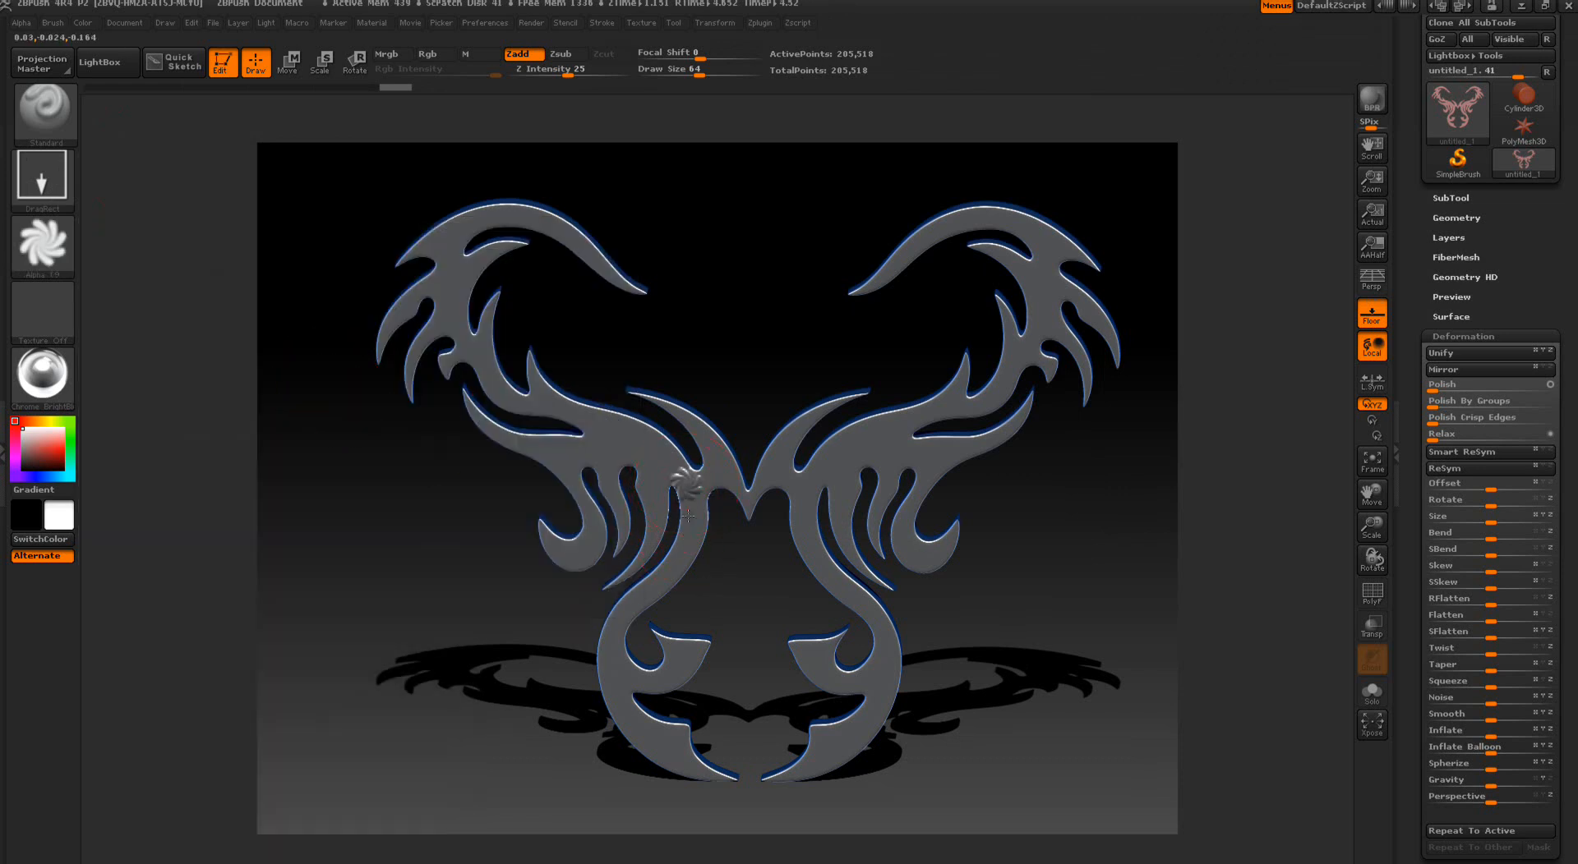
{"action": "left_click_drag", "start_coordinate": [673, 493], "coordinate": [689, 573]}
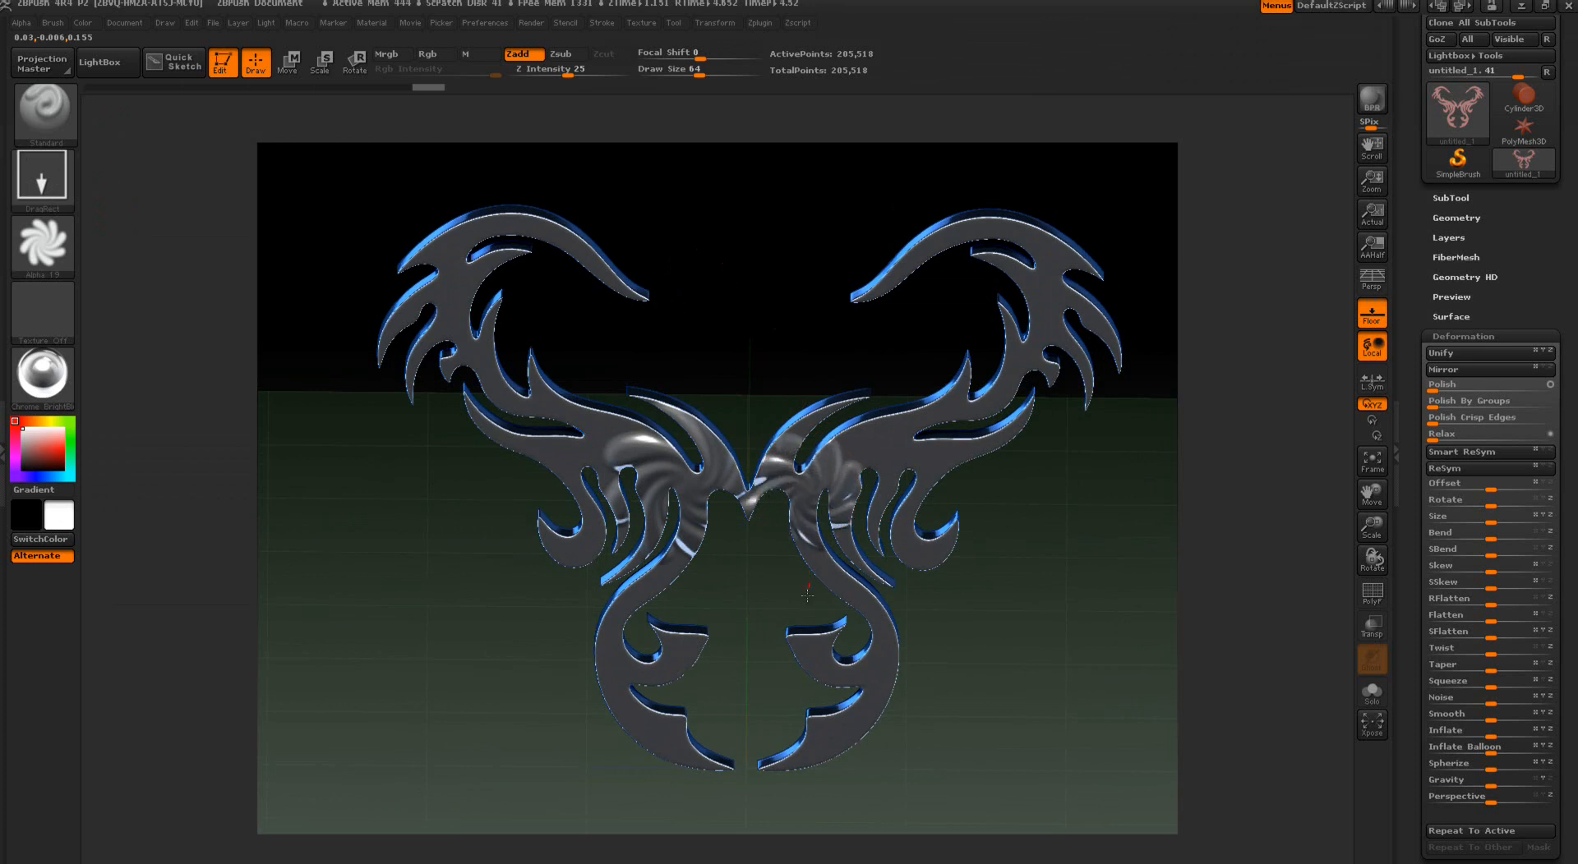
{"action": "left_click_drag", "start_coordinate": [806, 598], "coordinate": [749, 346]}
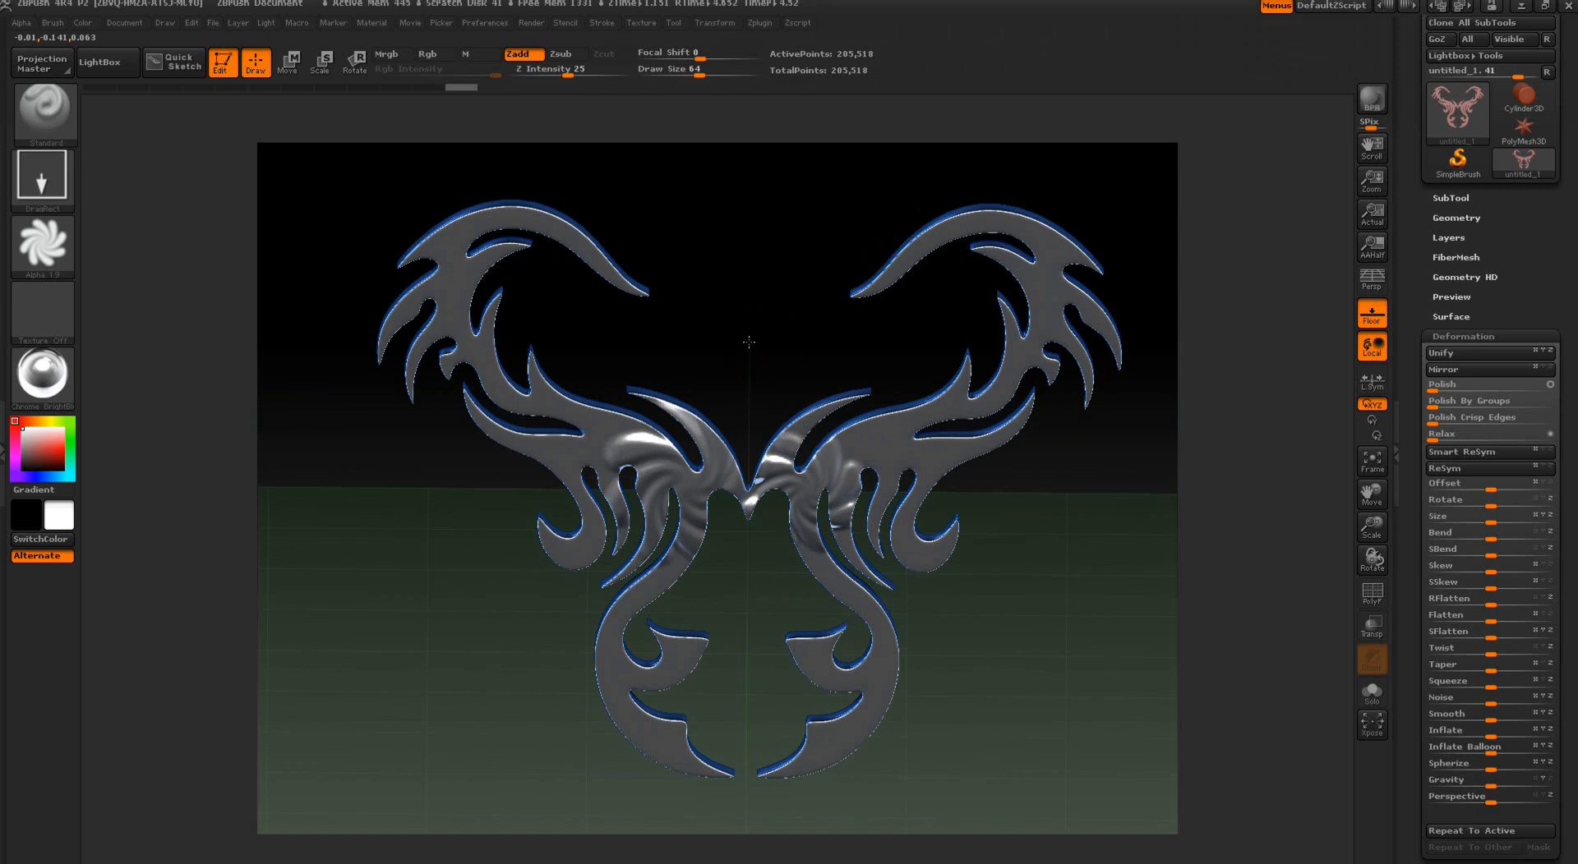